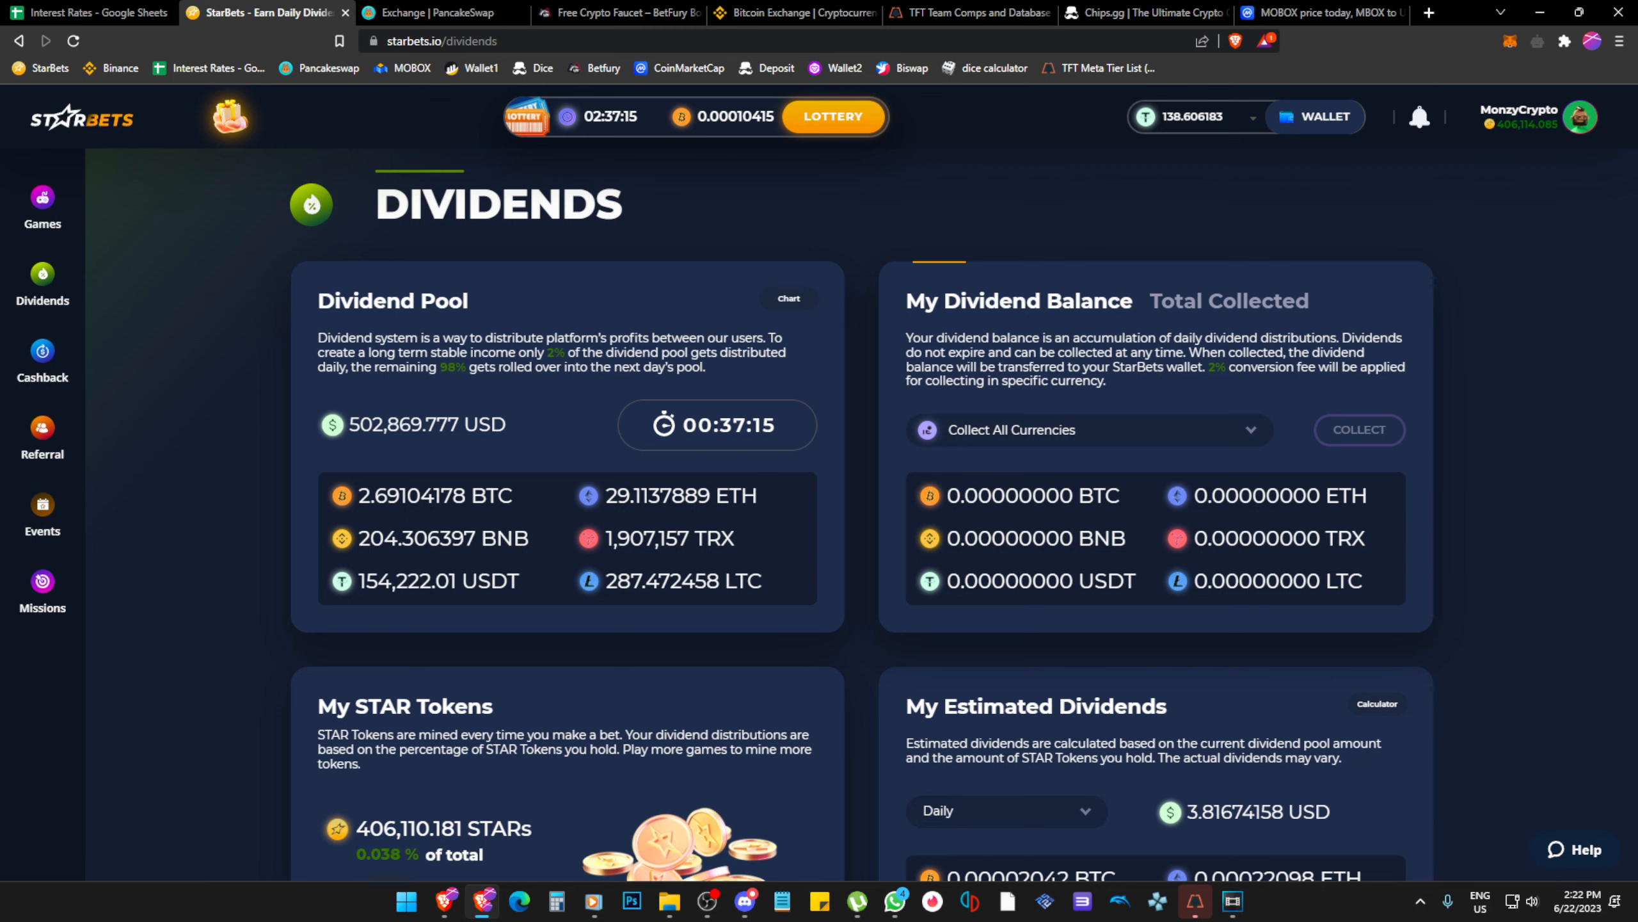
# Review the dividend pool and estimated daily dividends, then switch to the Events page.
pyautogui.scroll(-3)
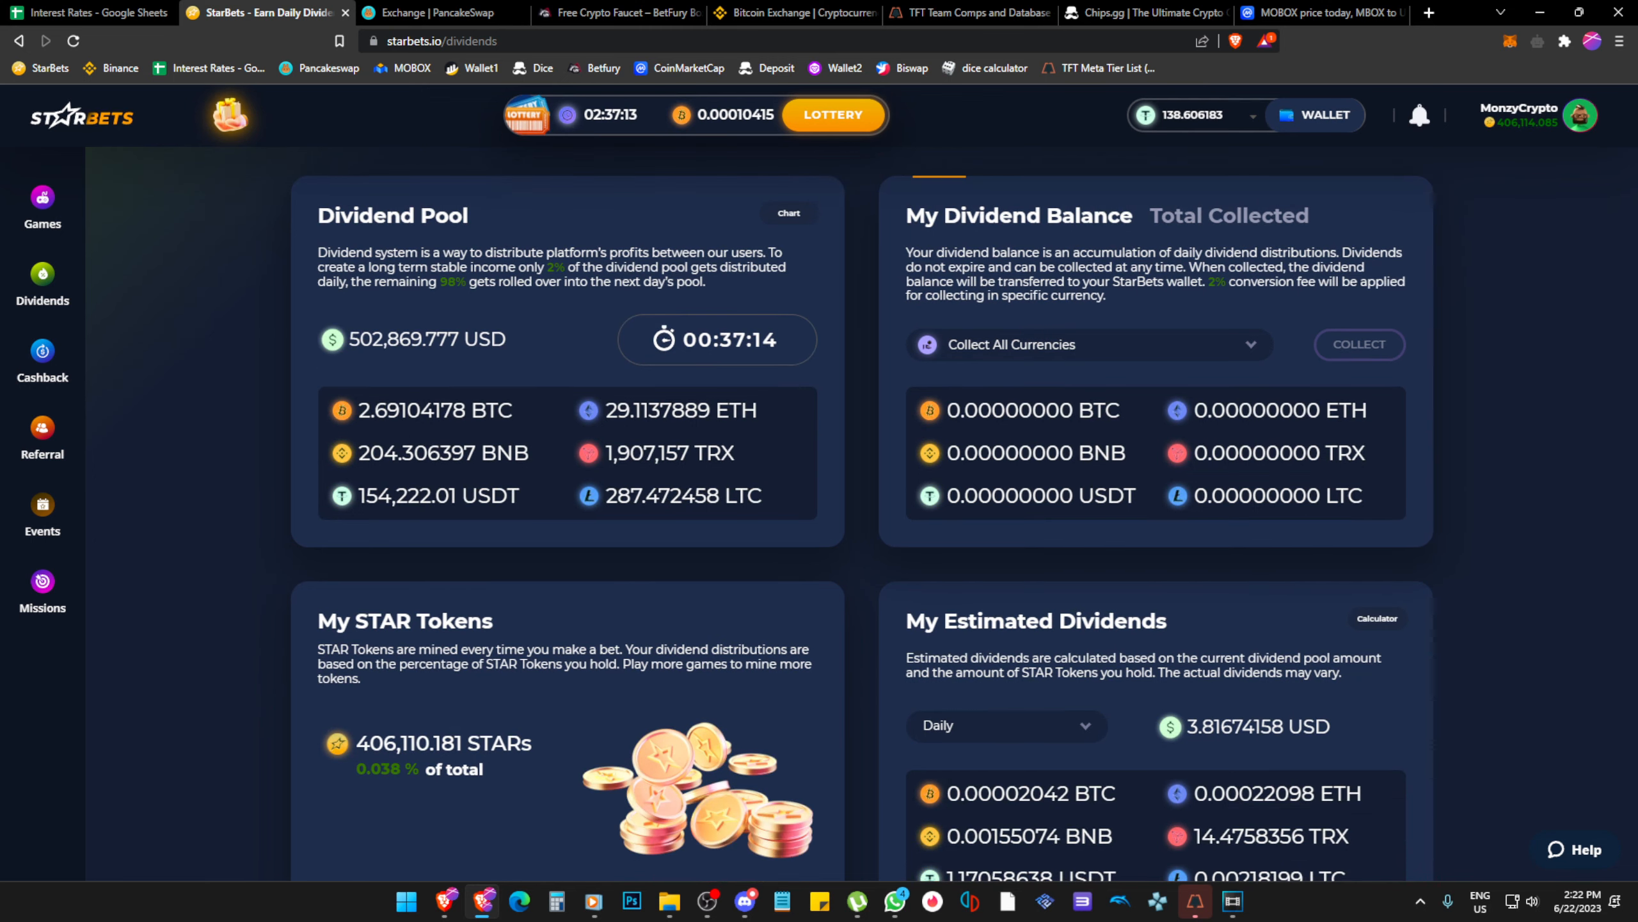
pyautogui.scroll(-3)
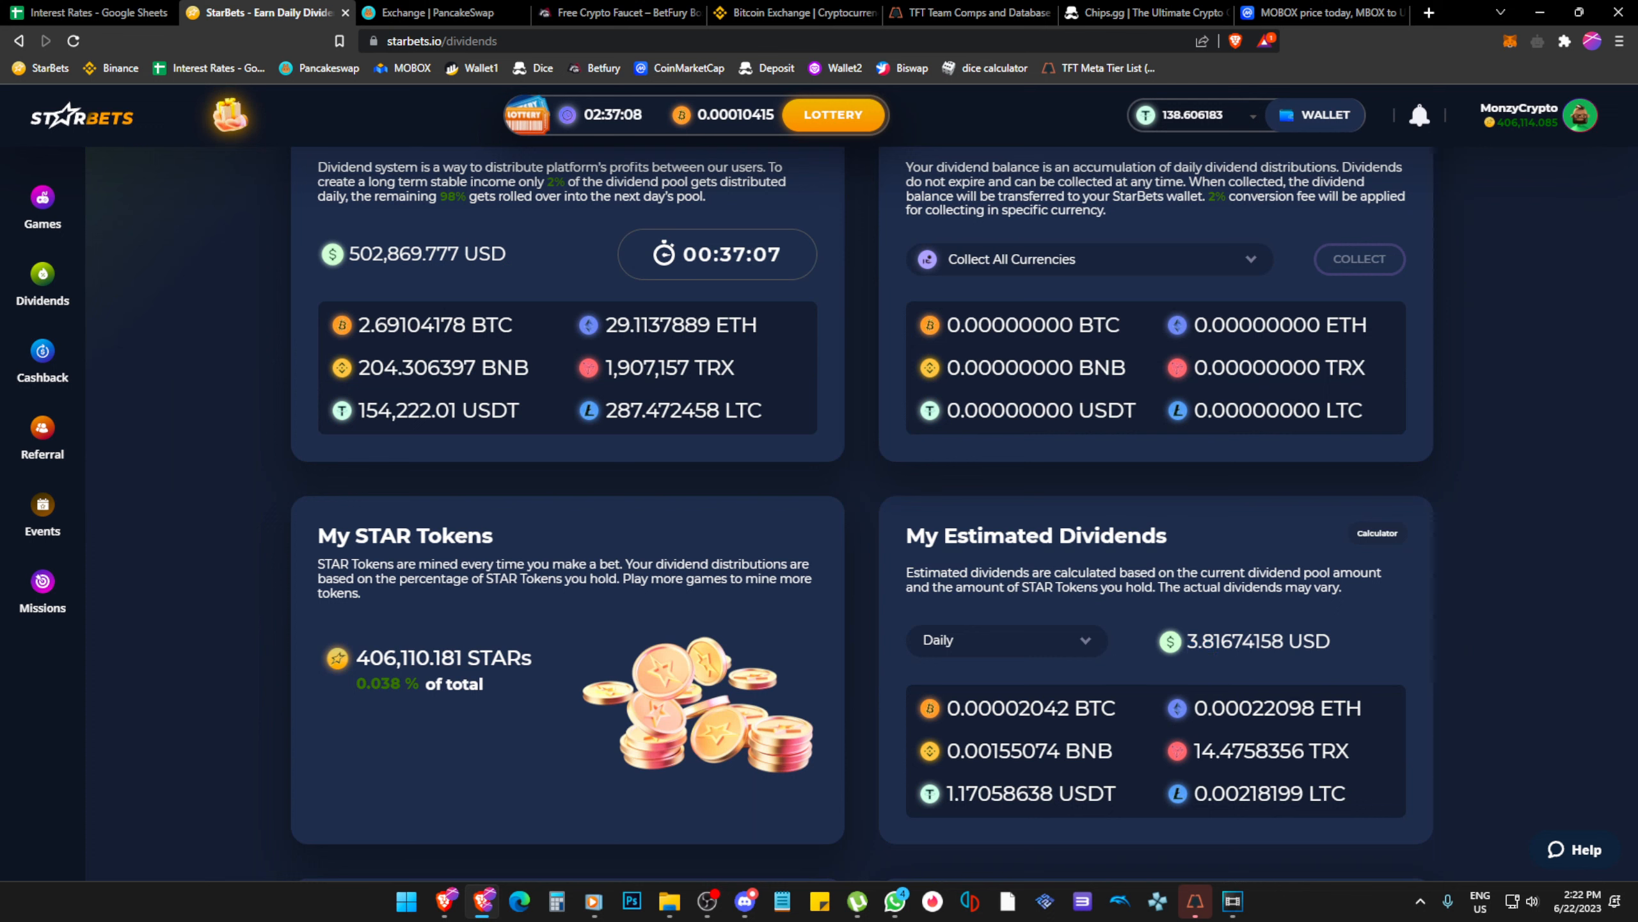
pyautogui.doubleClick(1207, 642)
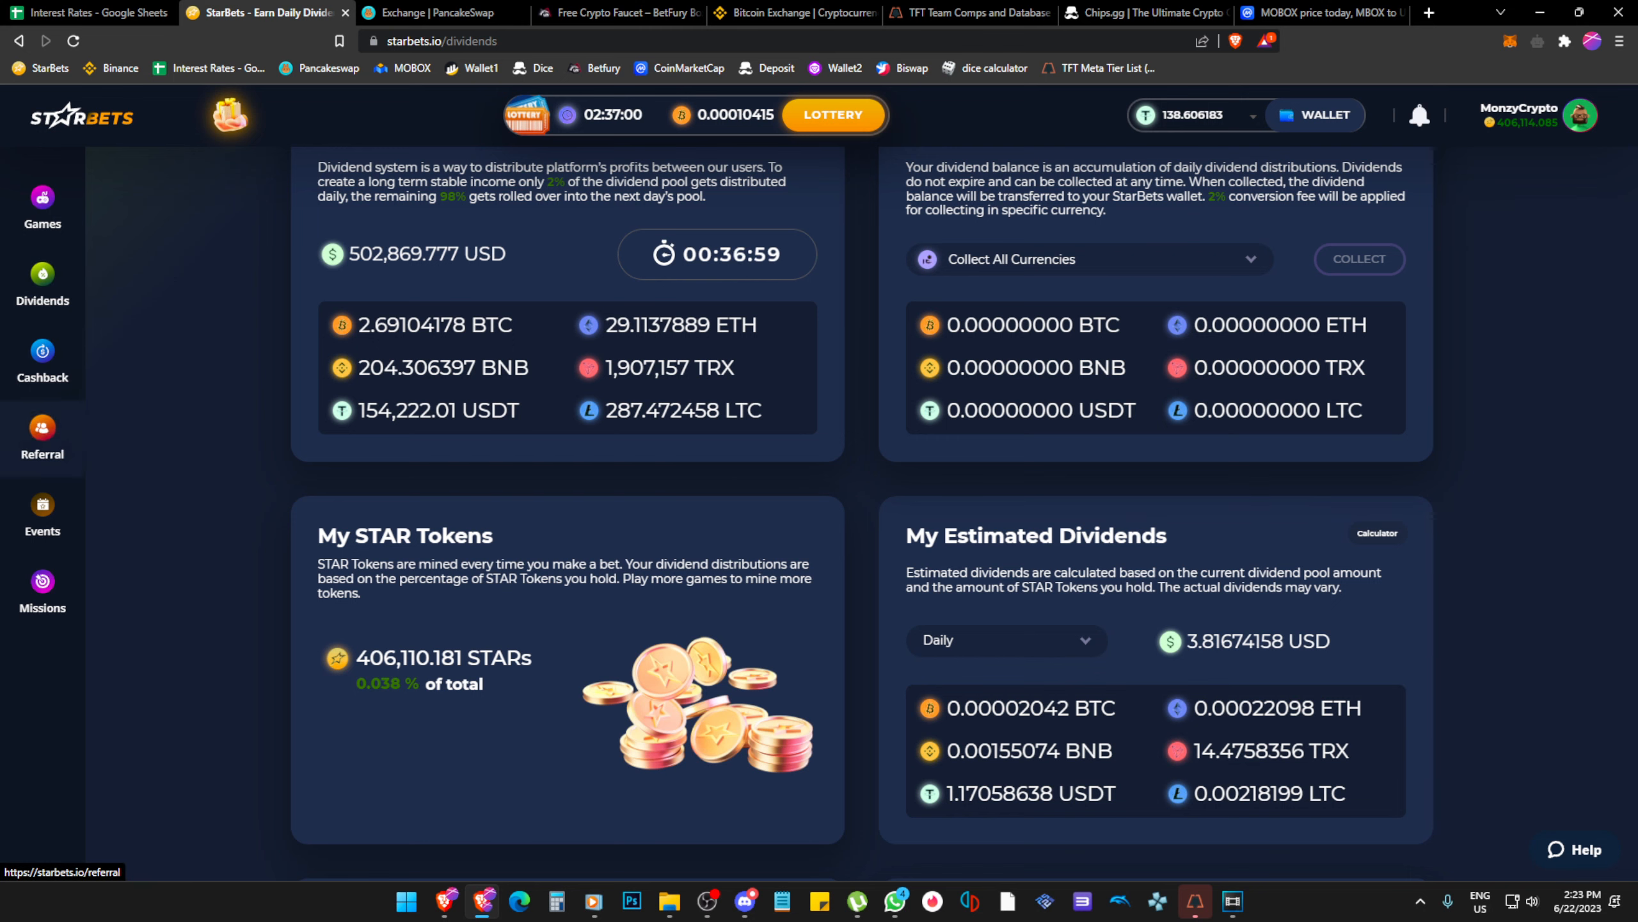
pyautogui.click(42, 512)
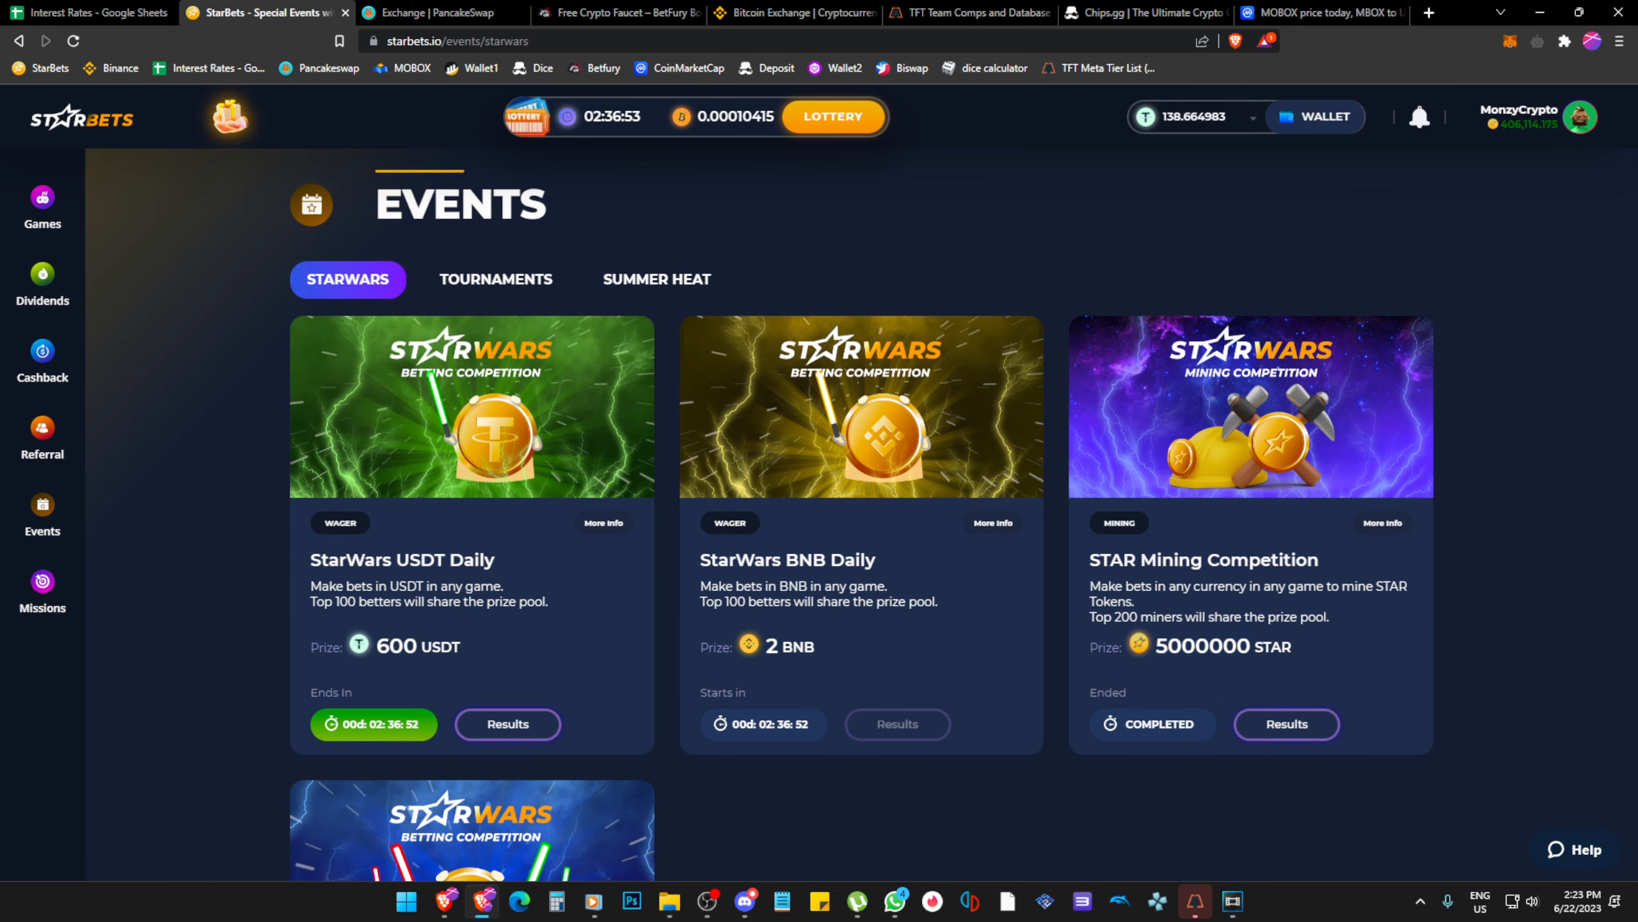
# Show the STAR Mining Competition results leaderboard from the Events page.
pyautogui.click(1285, 724)
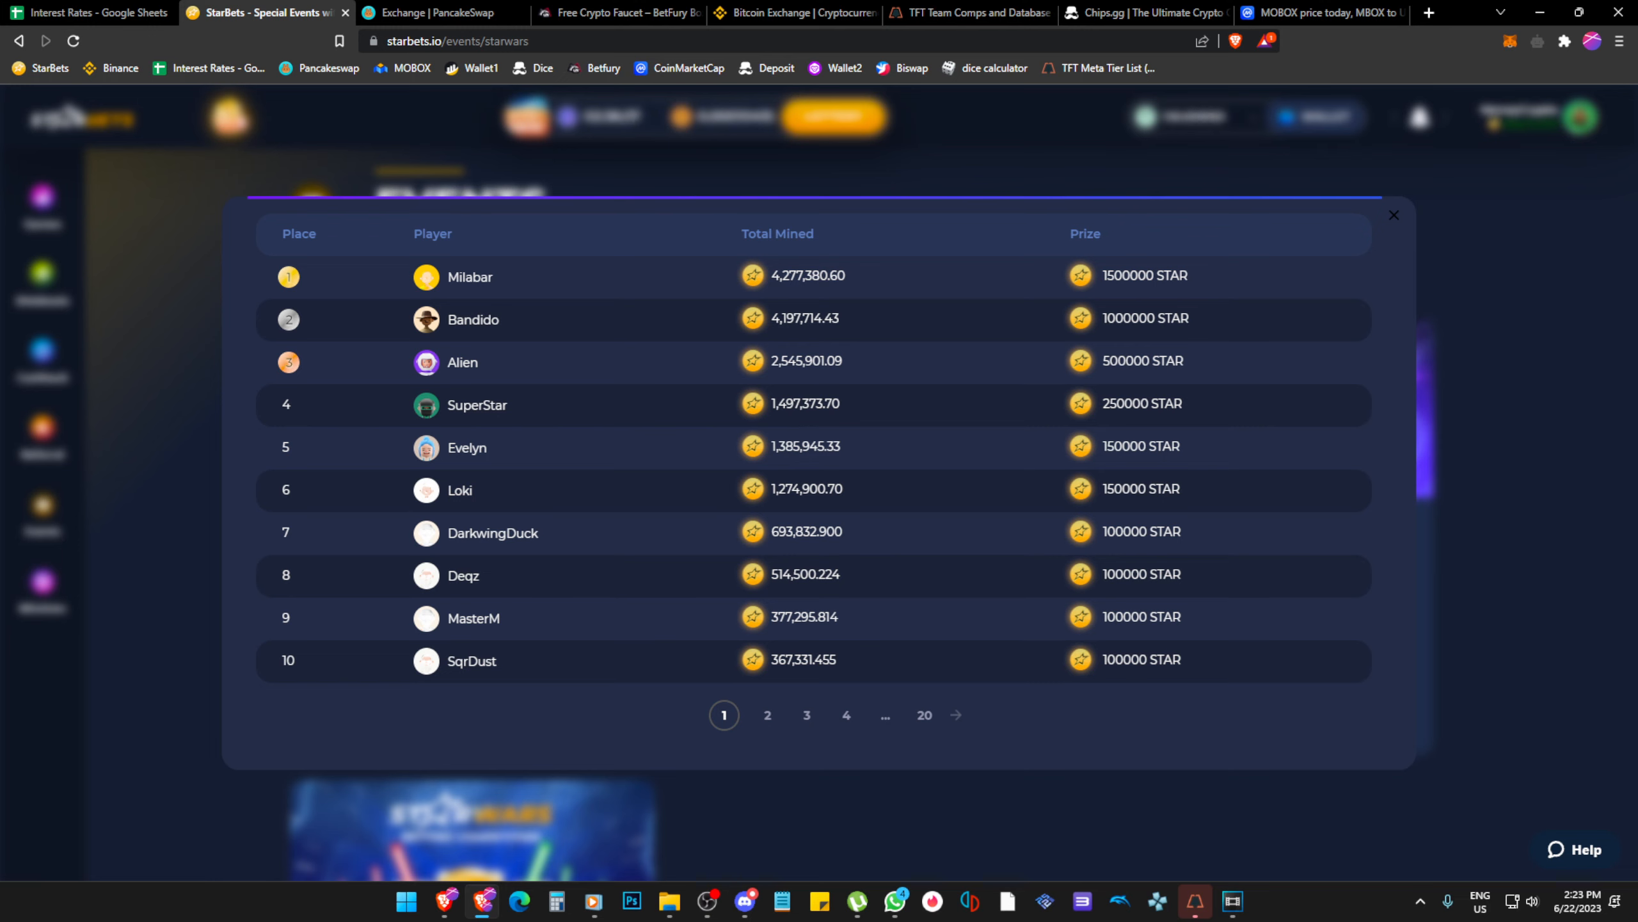
# Page the leaderboard through places 141–150, 101–110, 91–100, 41–50, 31–40 and back to 21–30.
pyautogui.click(921, 714)
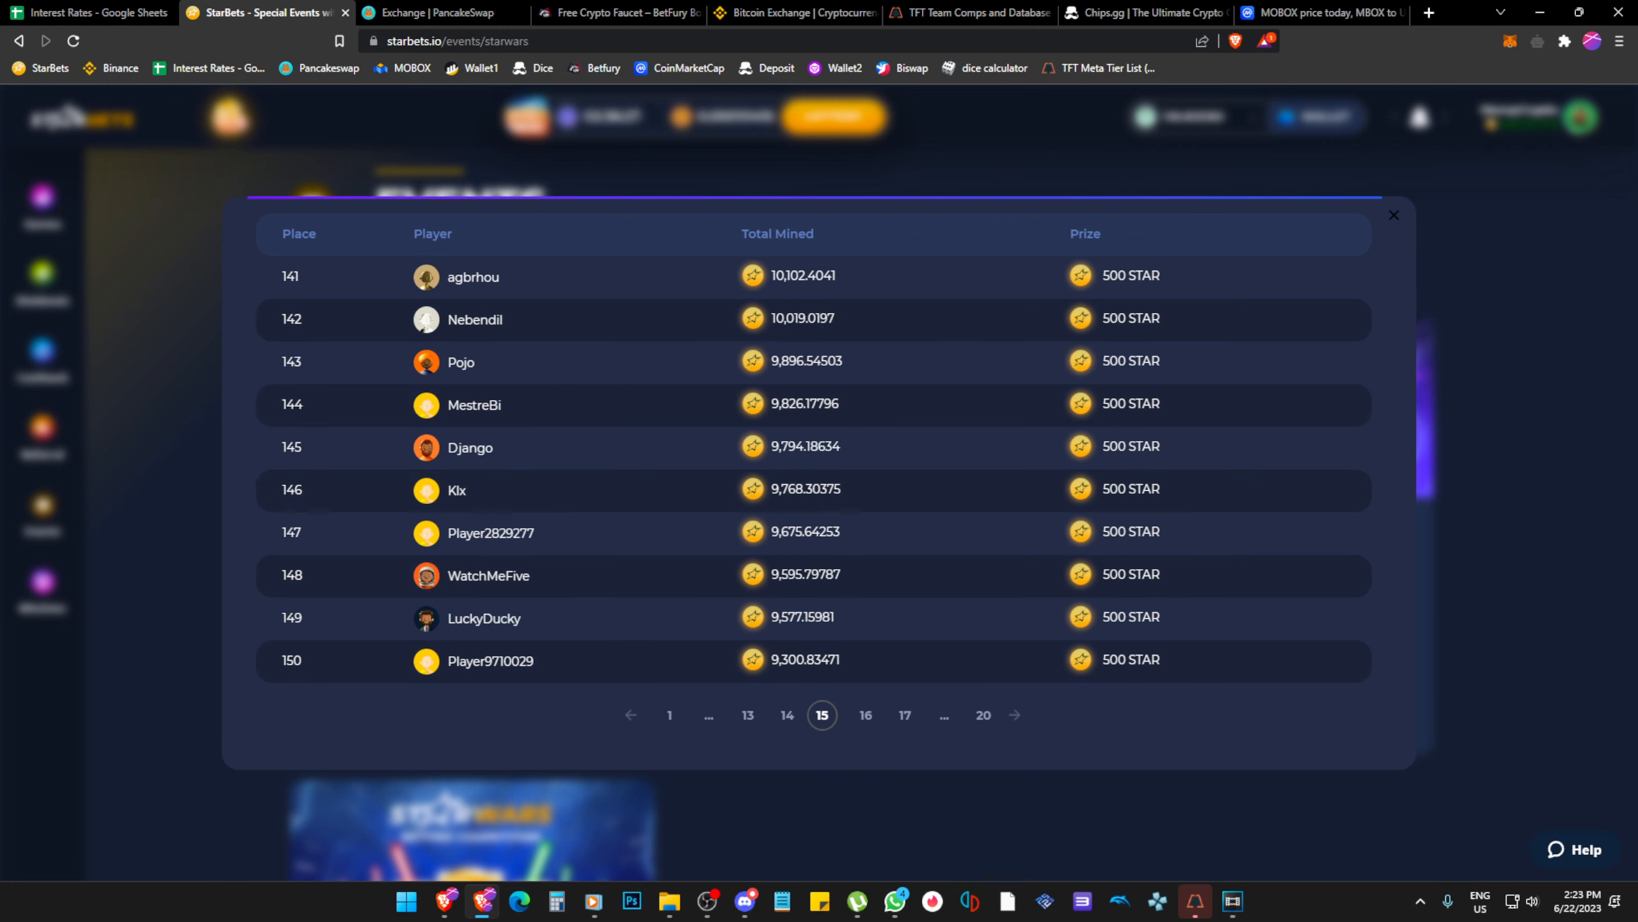
pyautogui.click(748, 715)
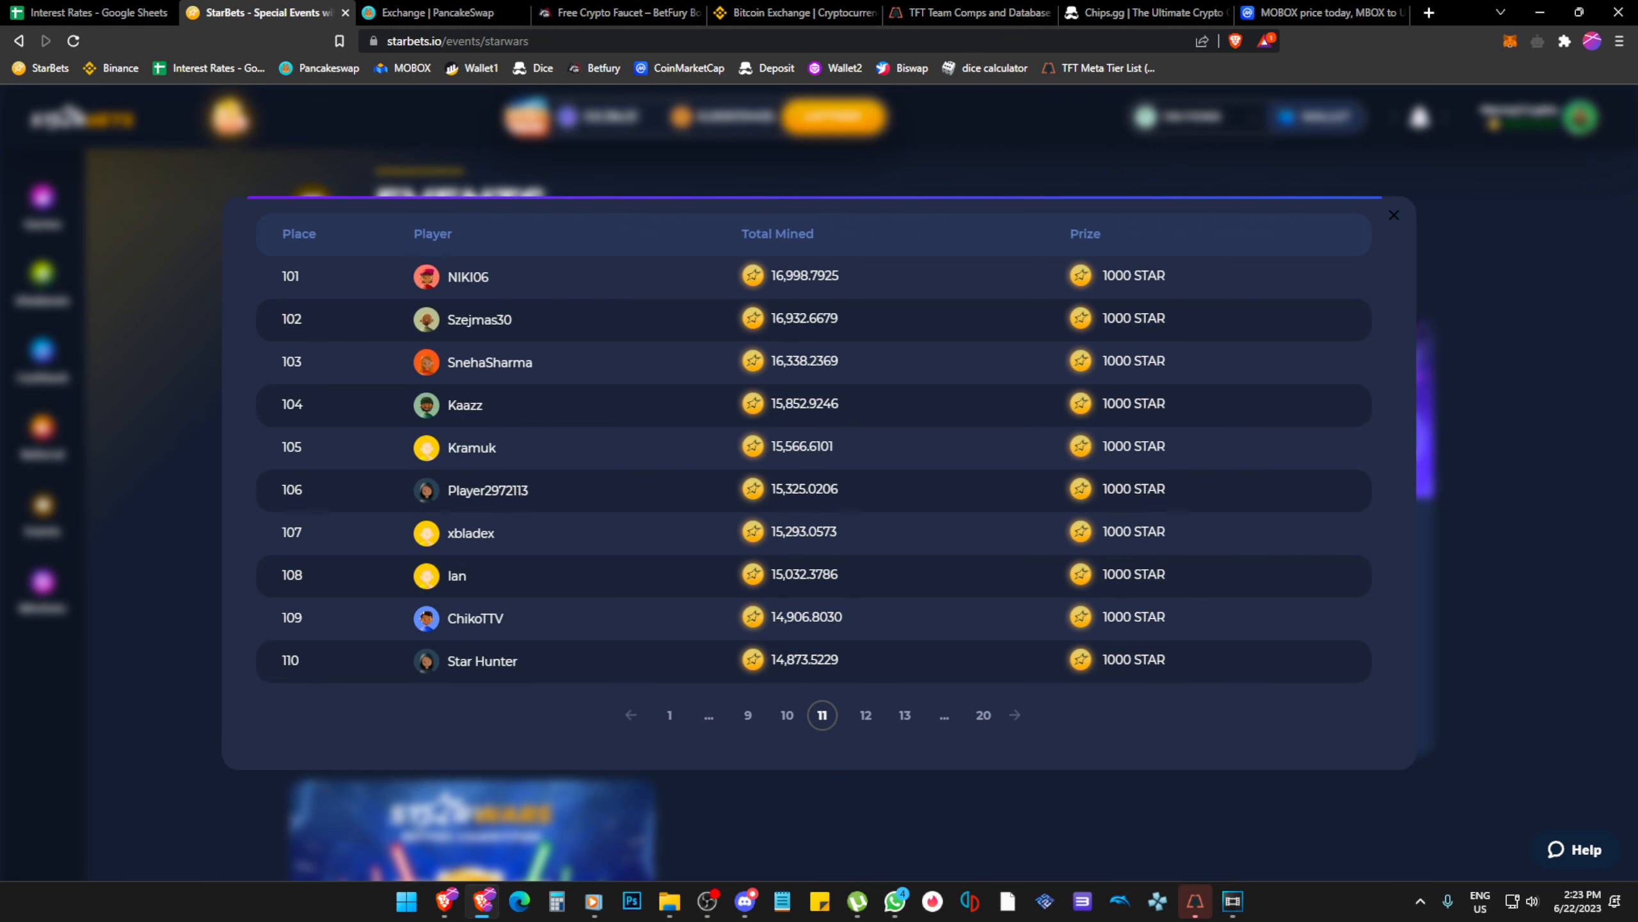
pyautogui.click(787, 714)
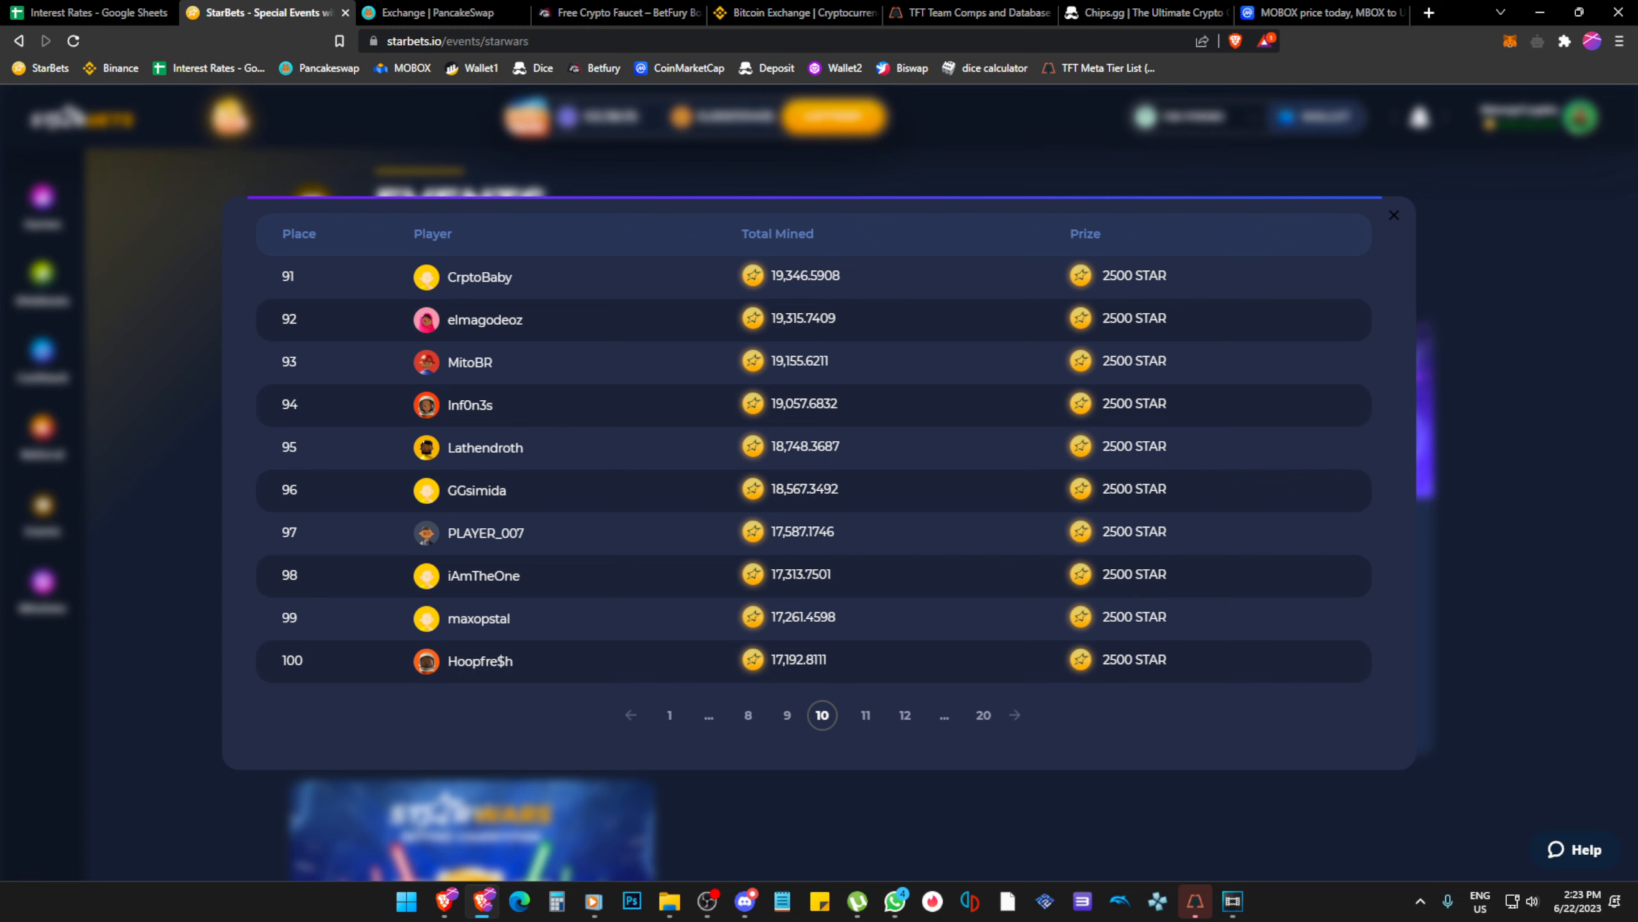
pyautogui.click(822, 715)
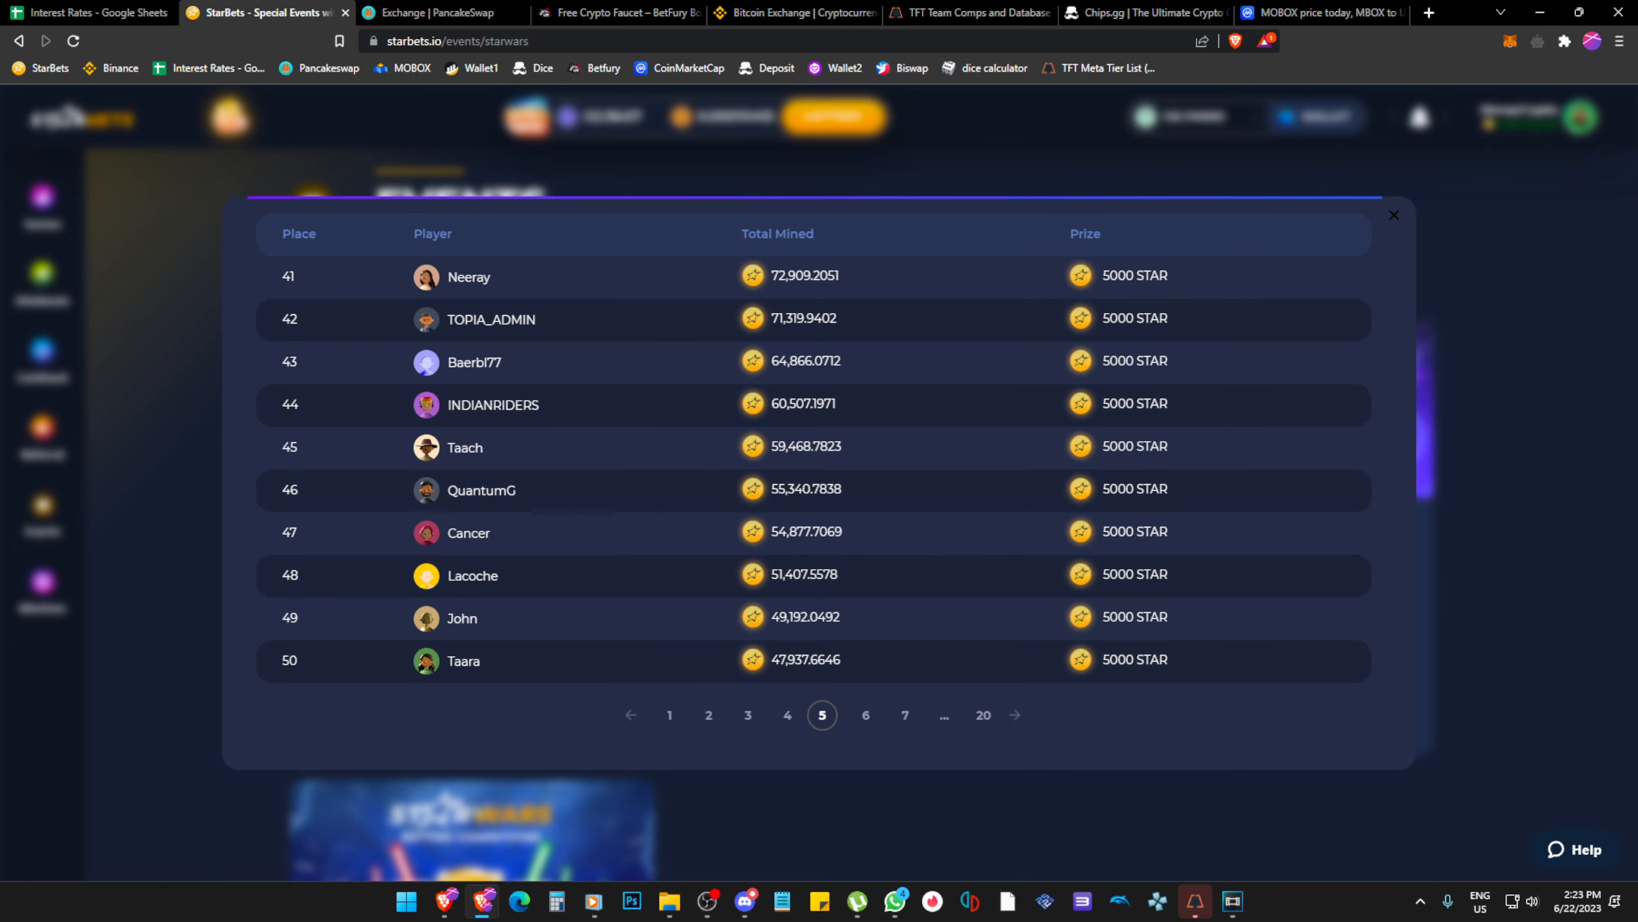
pyautogui.click(802, 715)
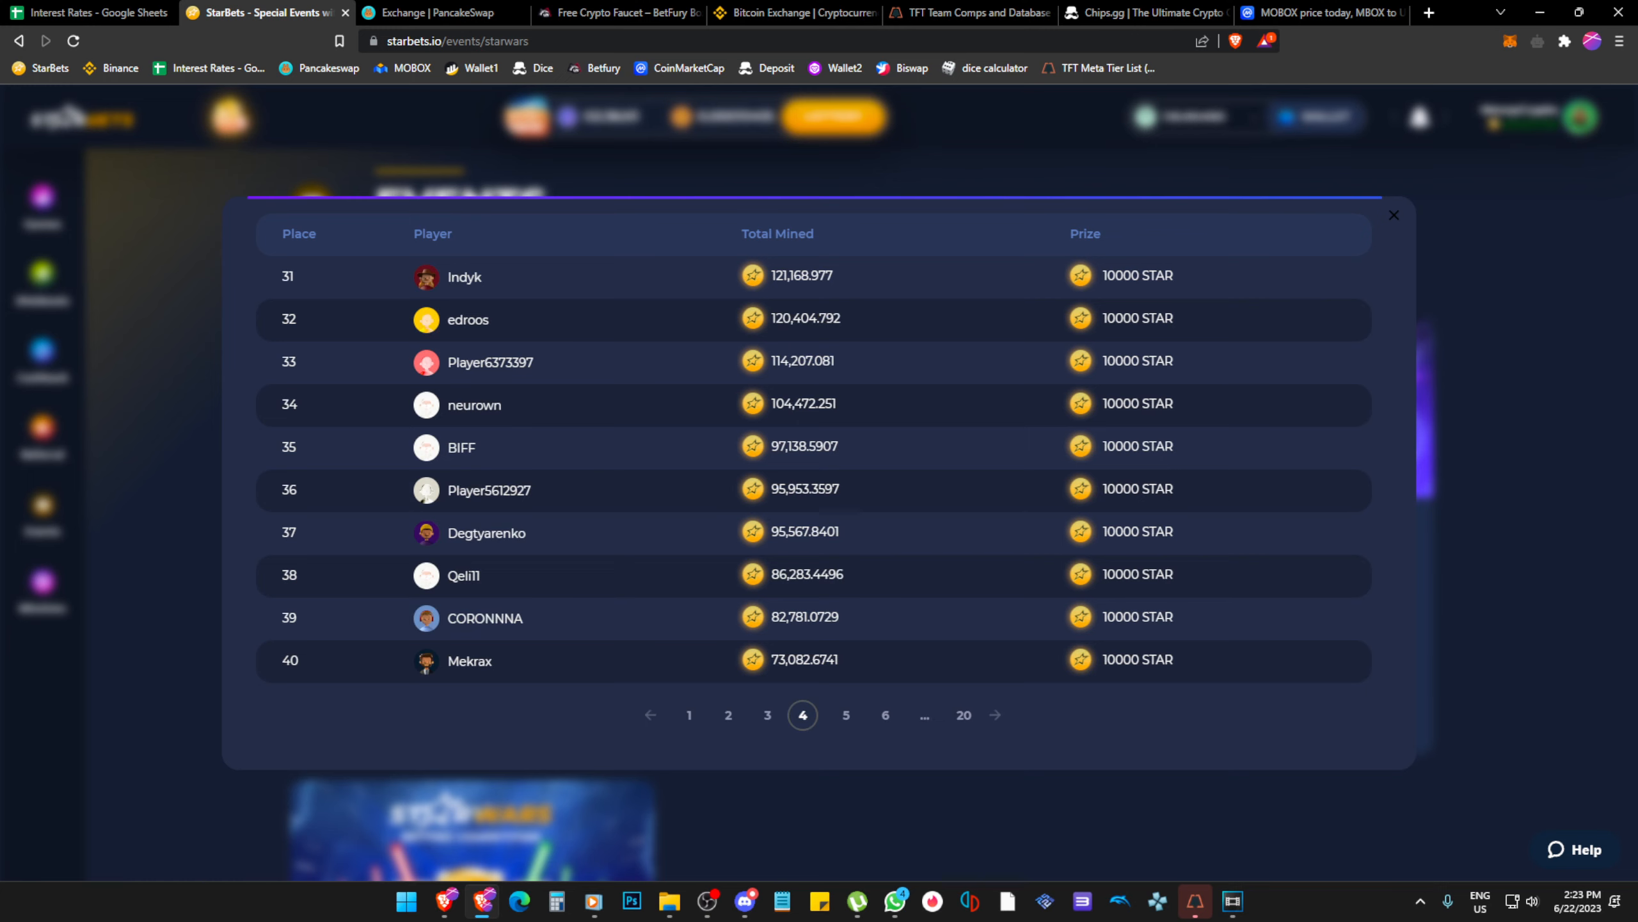
pyautogui.click(782, 714)
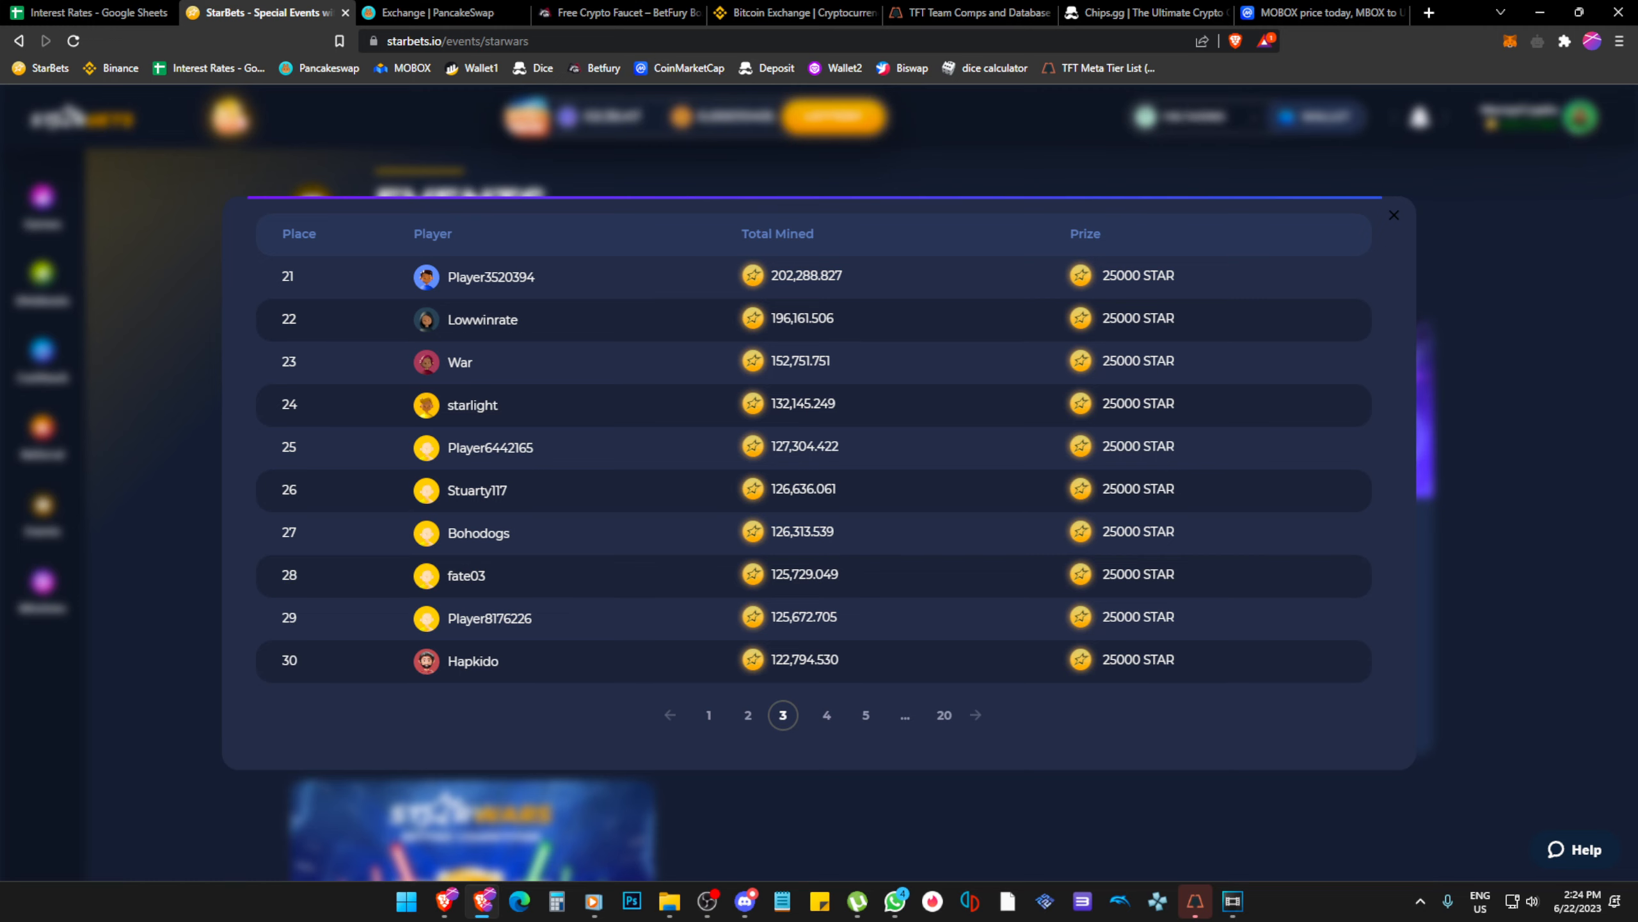
# Review places 11–20 and 21–30 of the leaderboard, then close it to return to Events.
pyautogui.click(747, 716)
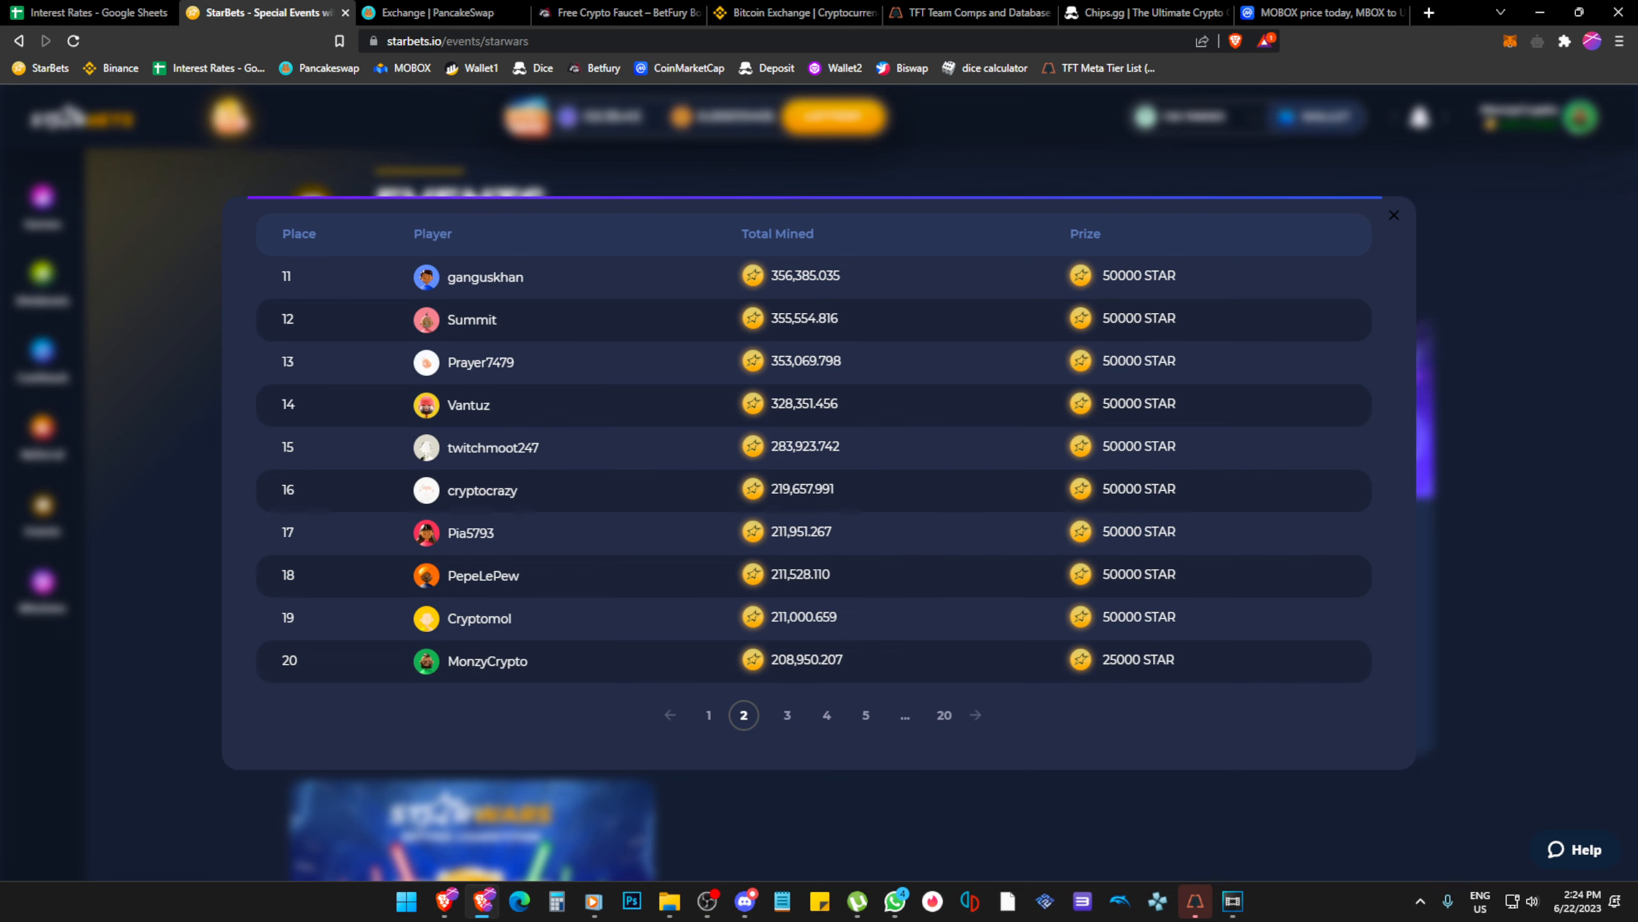
pyautogui.doubleClick(289, 659)
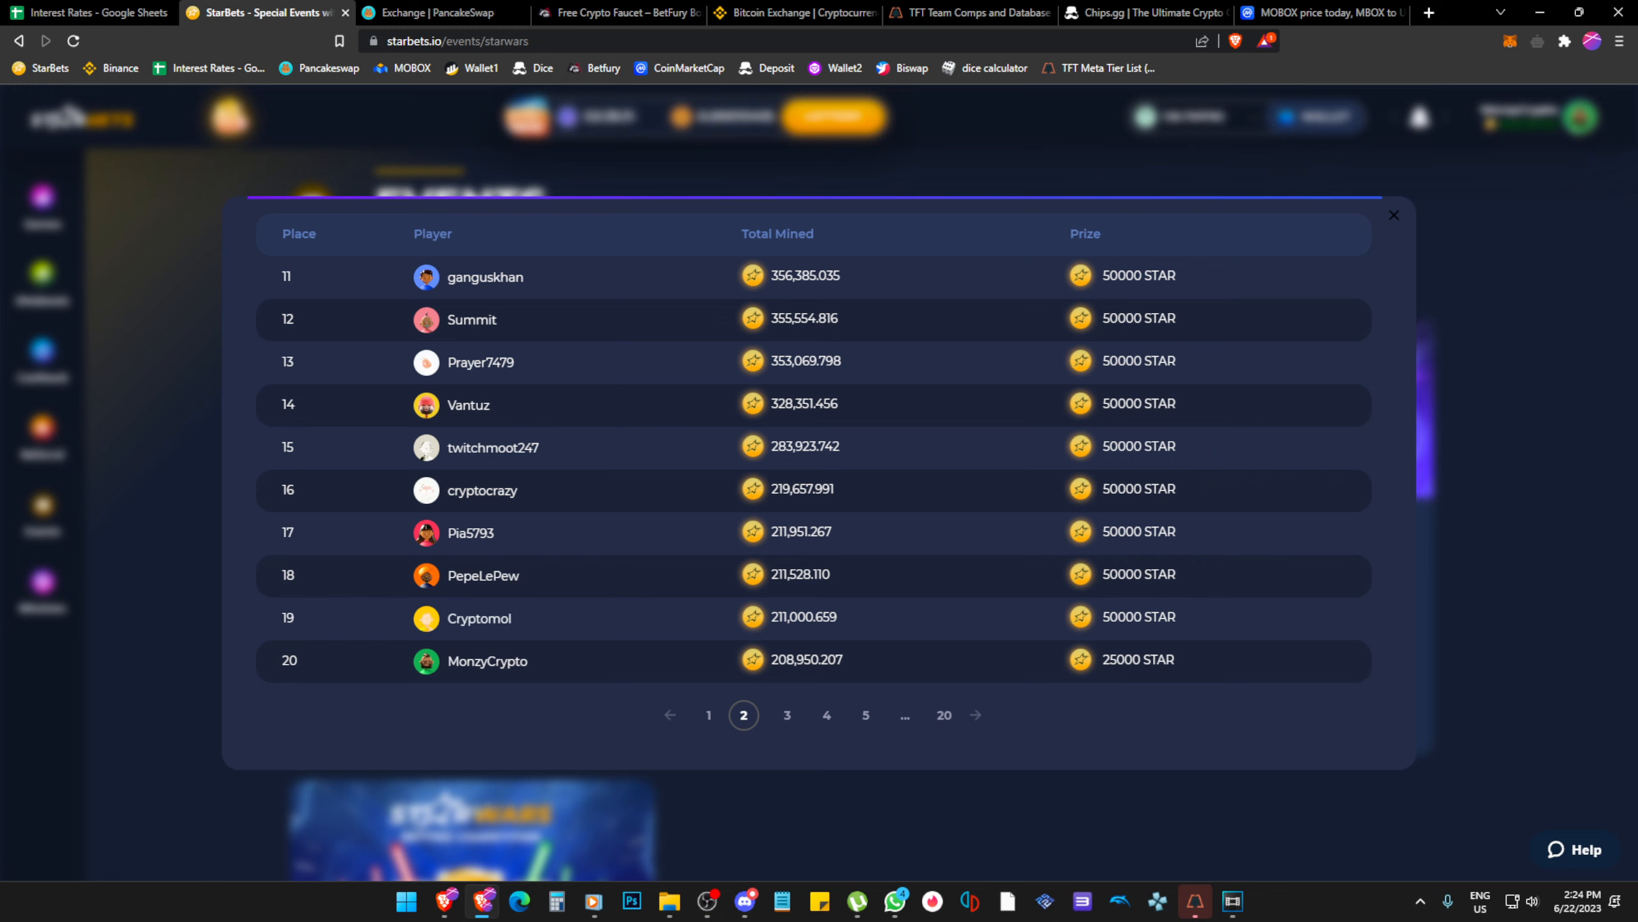
pyautogui.click(782, 714)
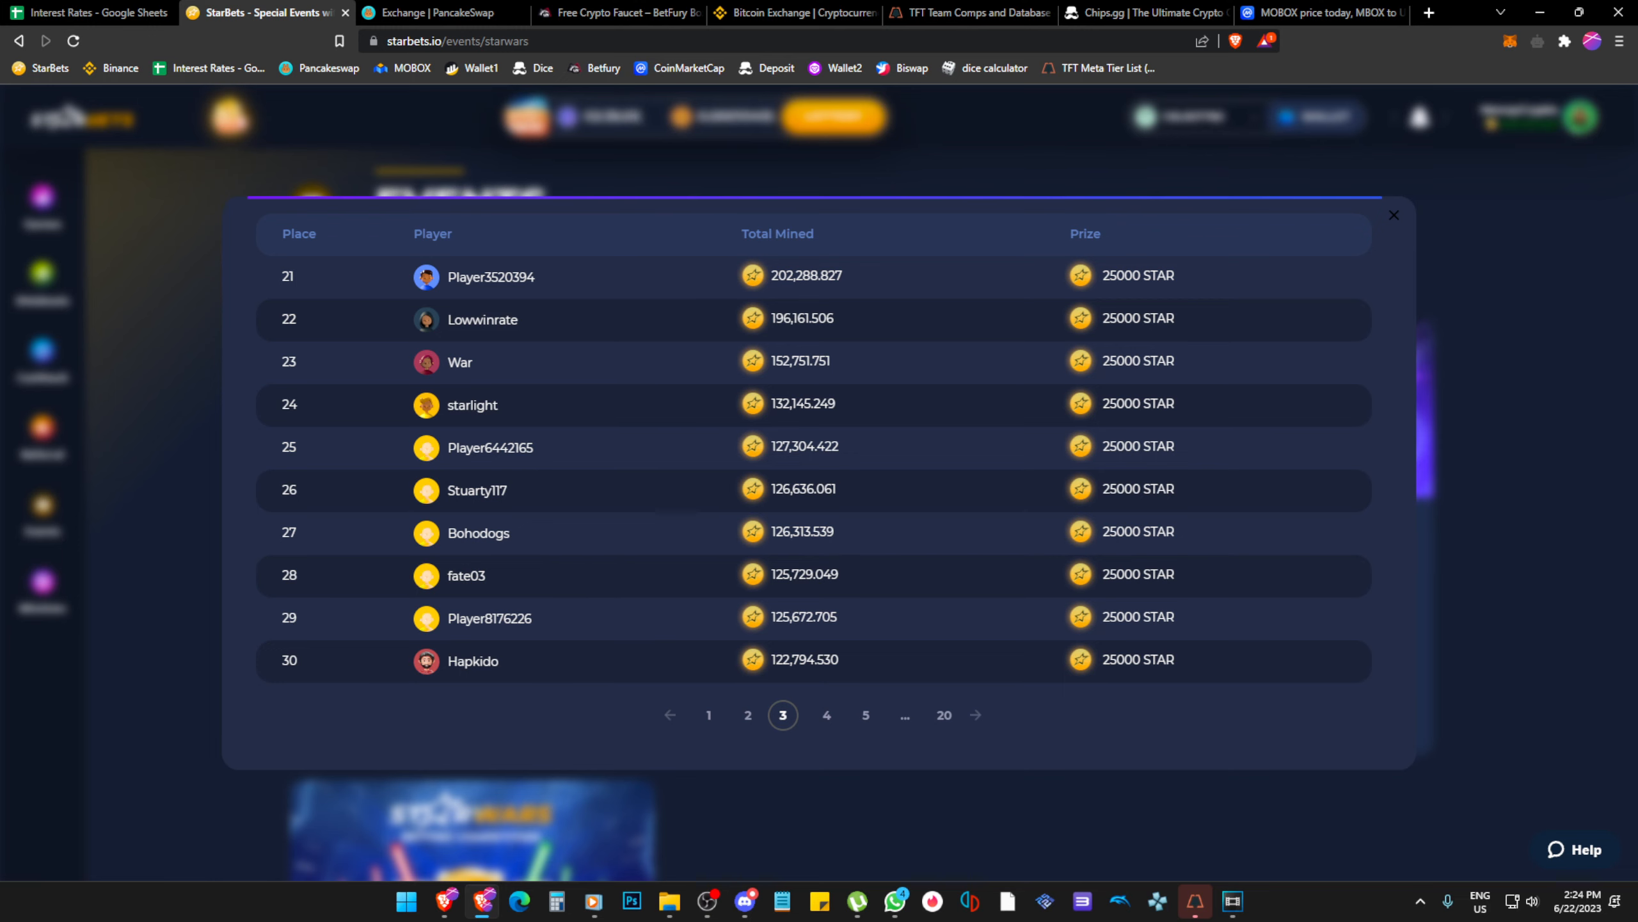
pyautogui.click(744, 715)
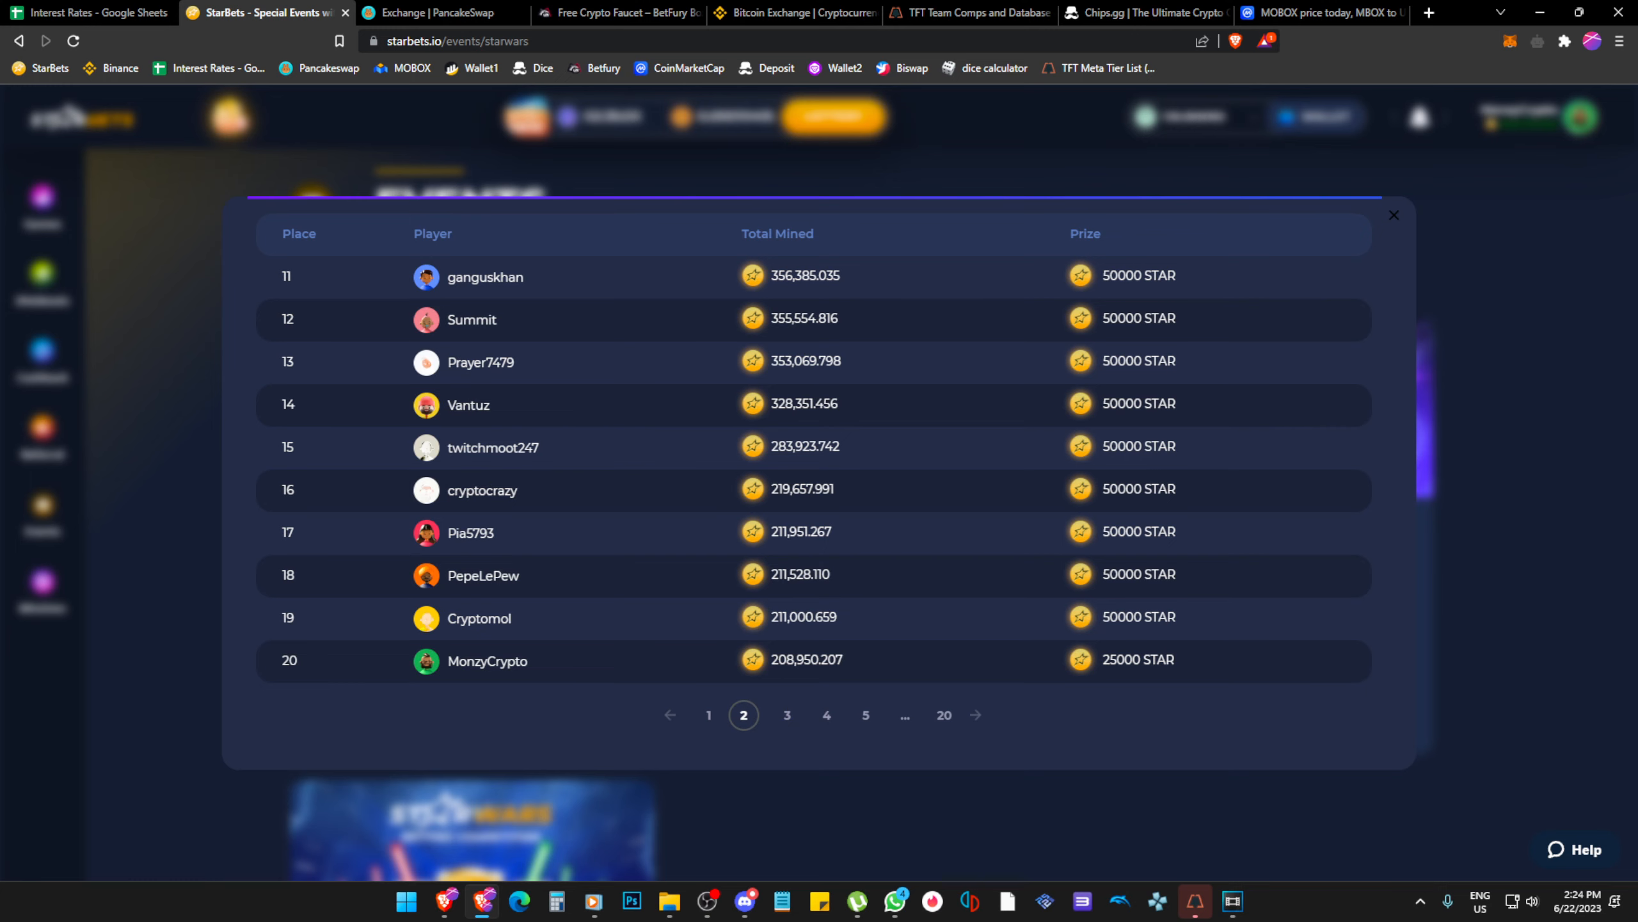
pyautogui.doubleClick(1114, 659)
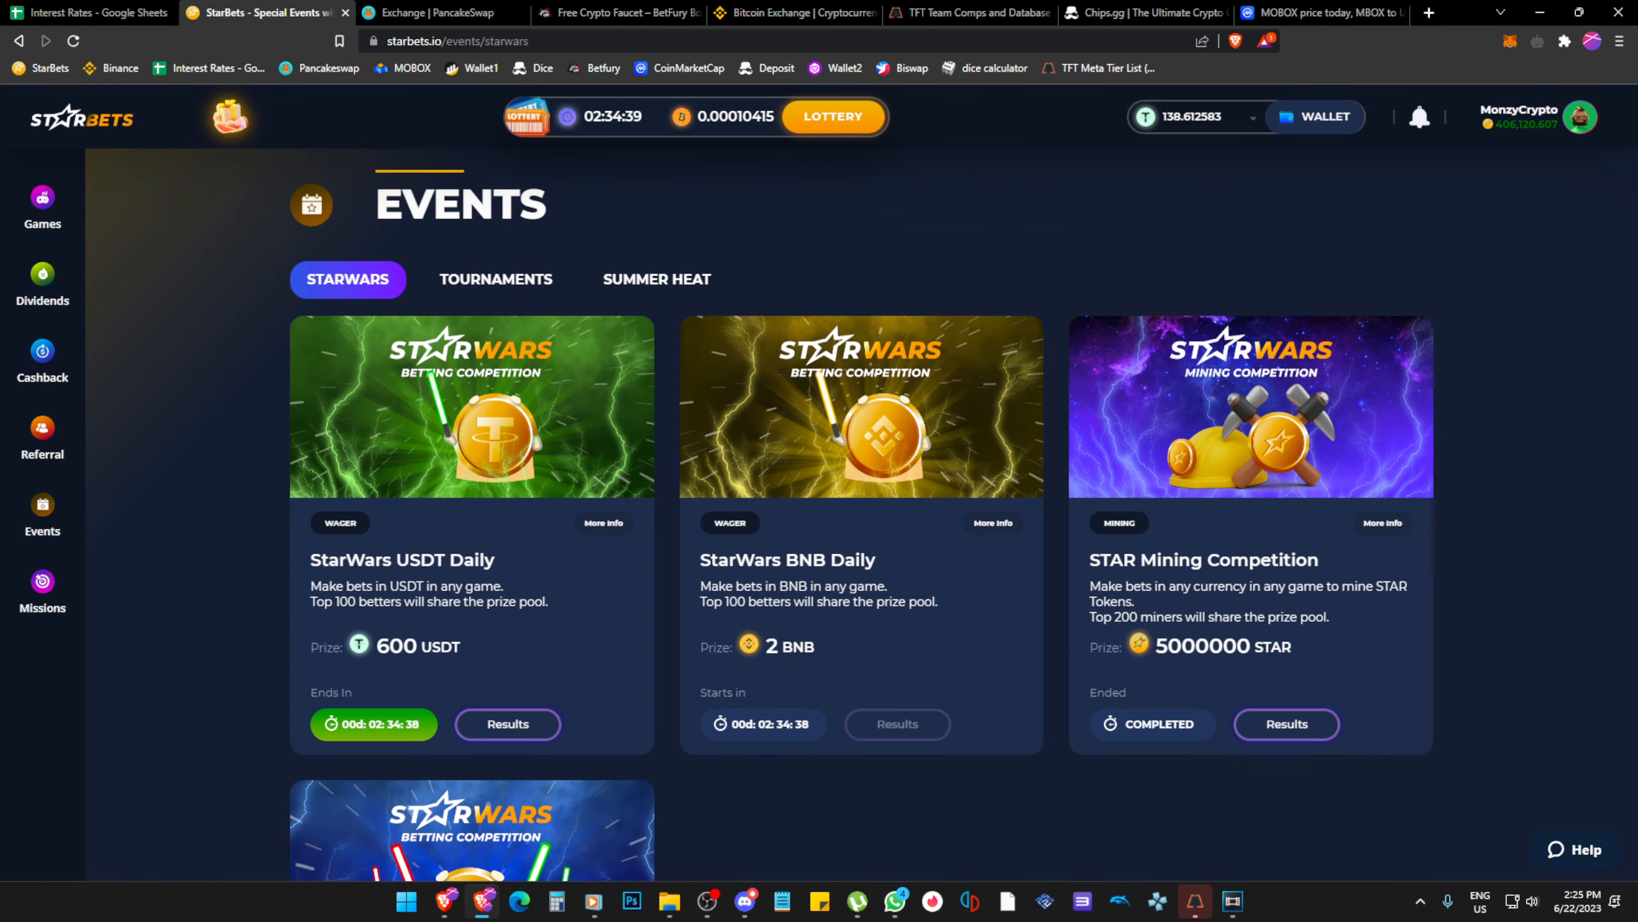
# Check the ~3.82 USD estimated daily dividend, then switch to the Interest Rates spreadsheet.
pyautogui.click(43, 282)
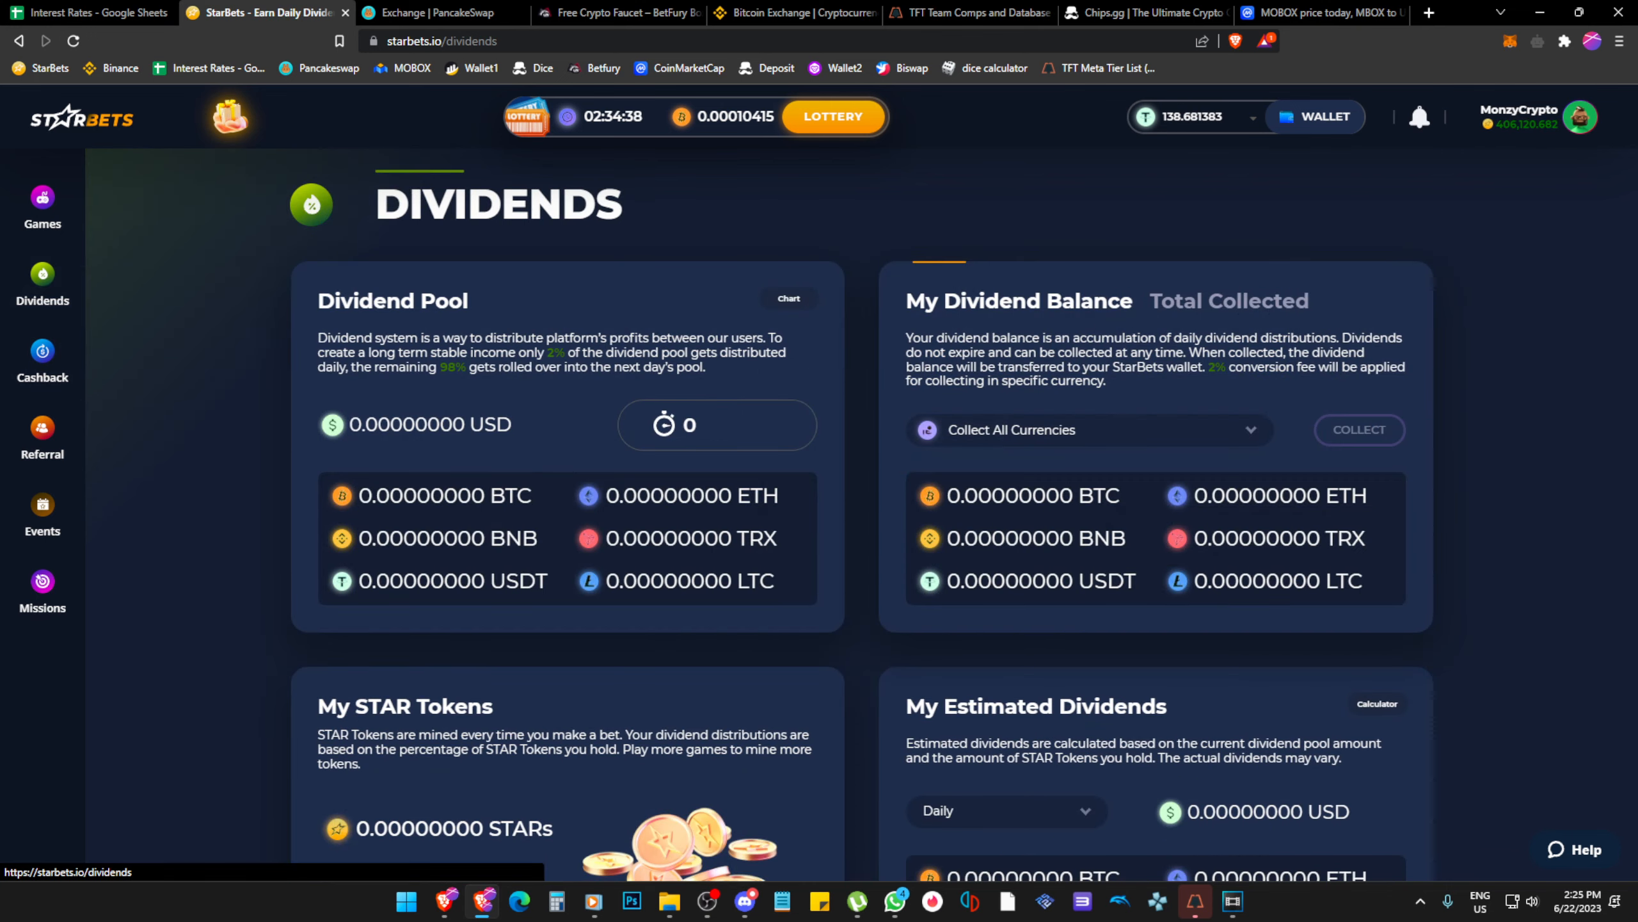
pyautogui.scroll(-3)
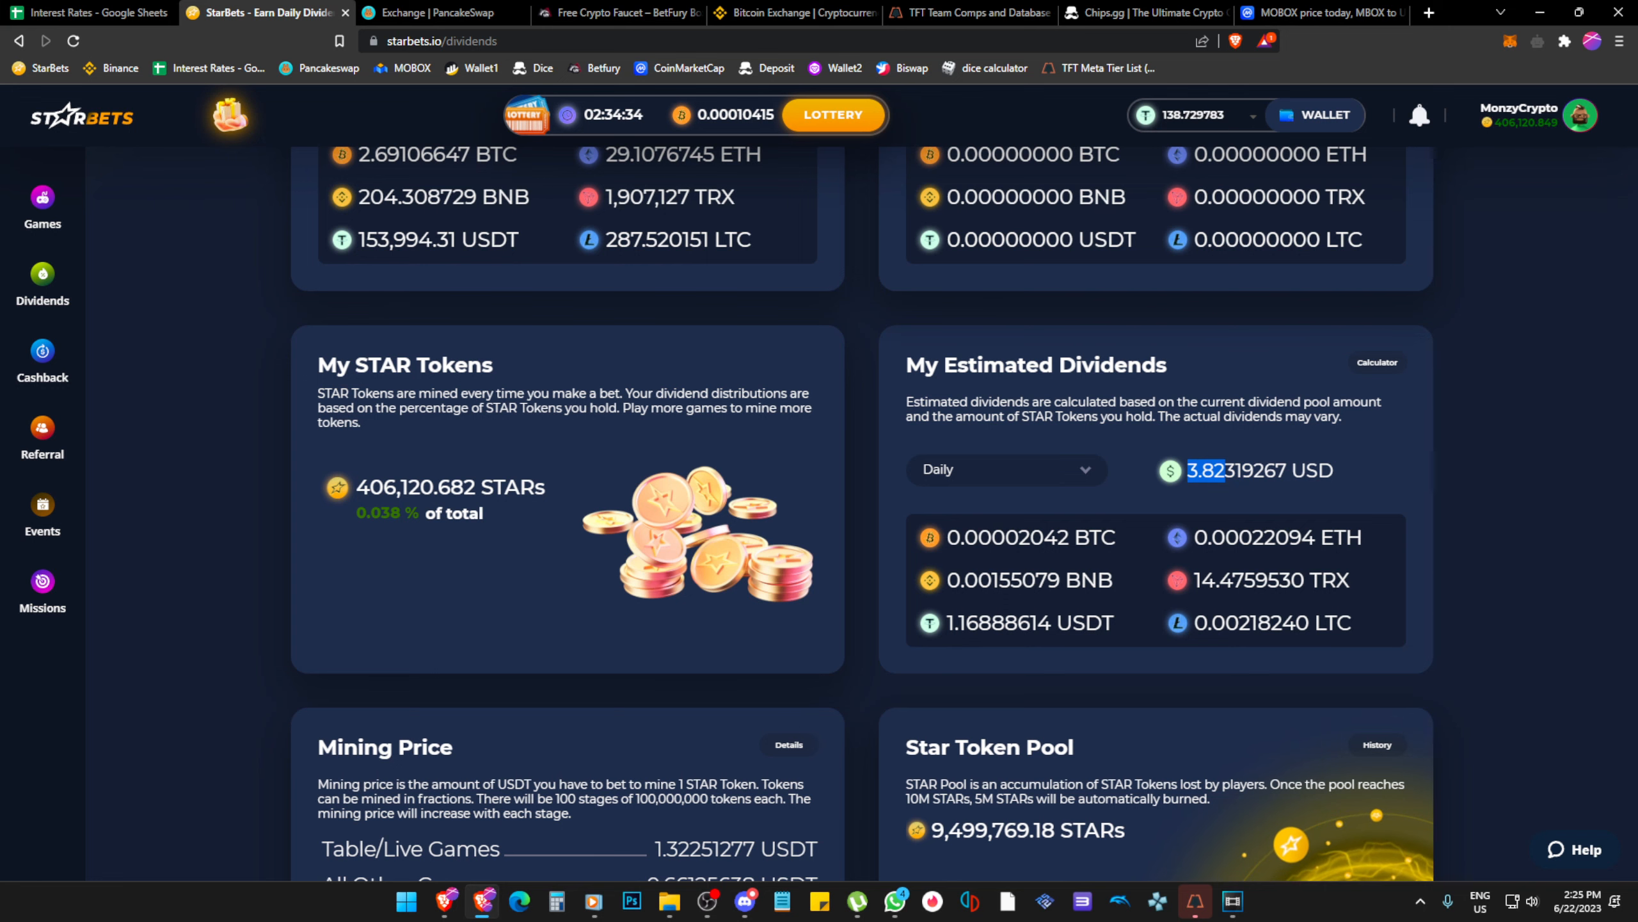
pyautogui.click(88, 12)
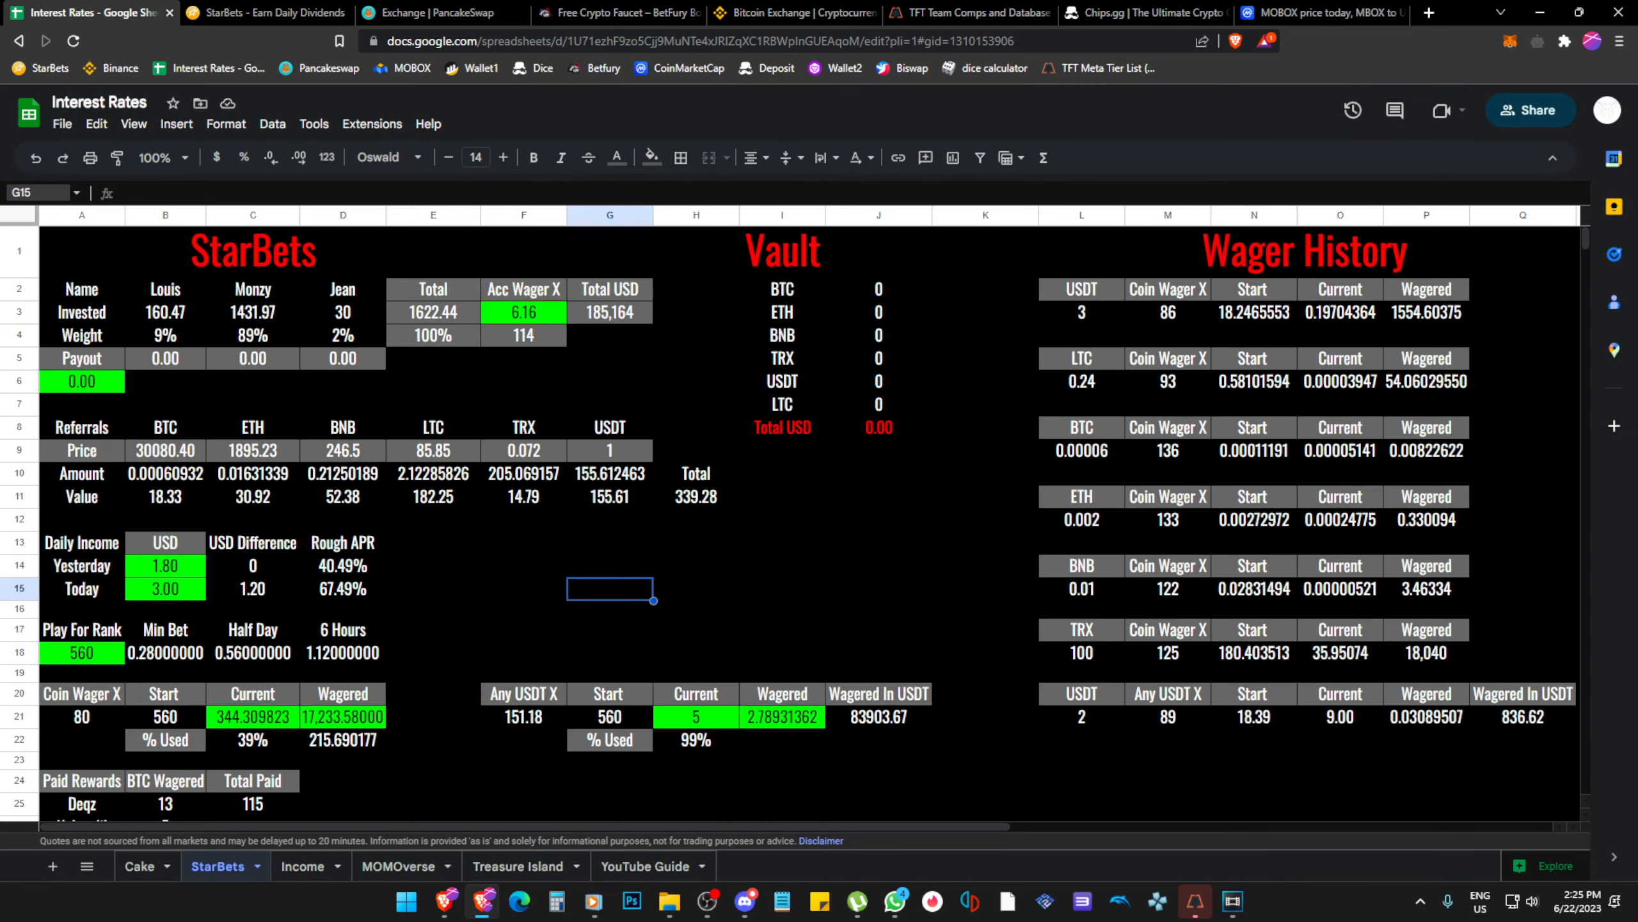
# Enter 3.82 in Today's daily income cell B15 and return to the StarBets tab.
pyautogui.click(164, 589)
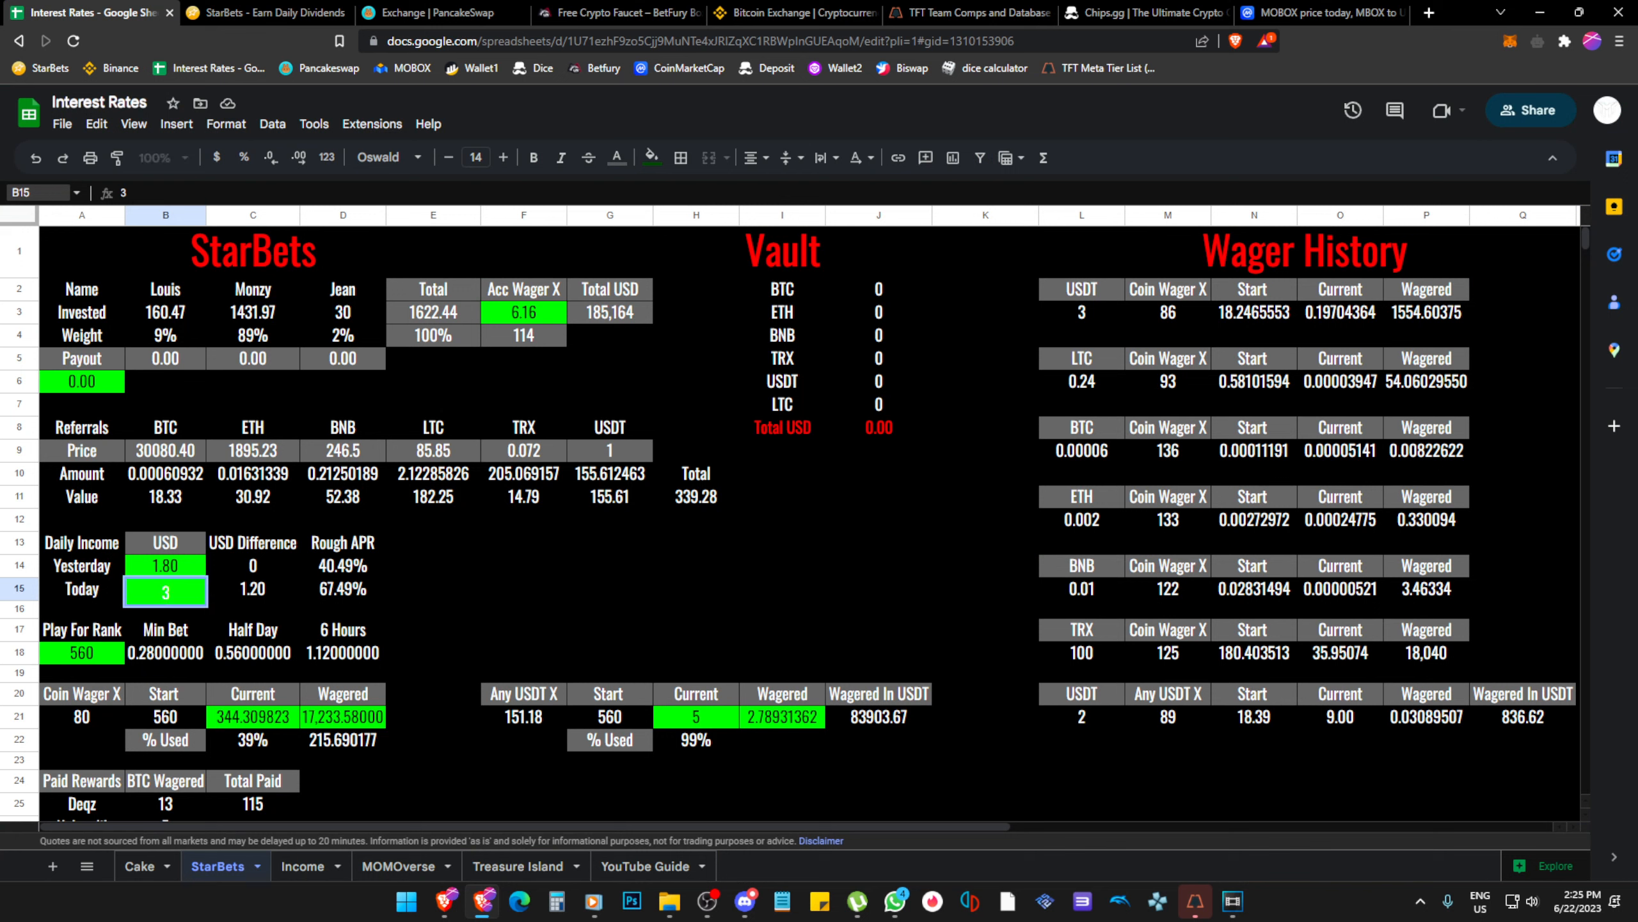
pyautogui.write('3.82')
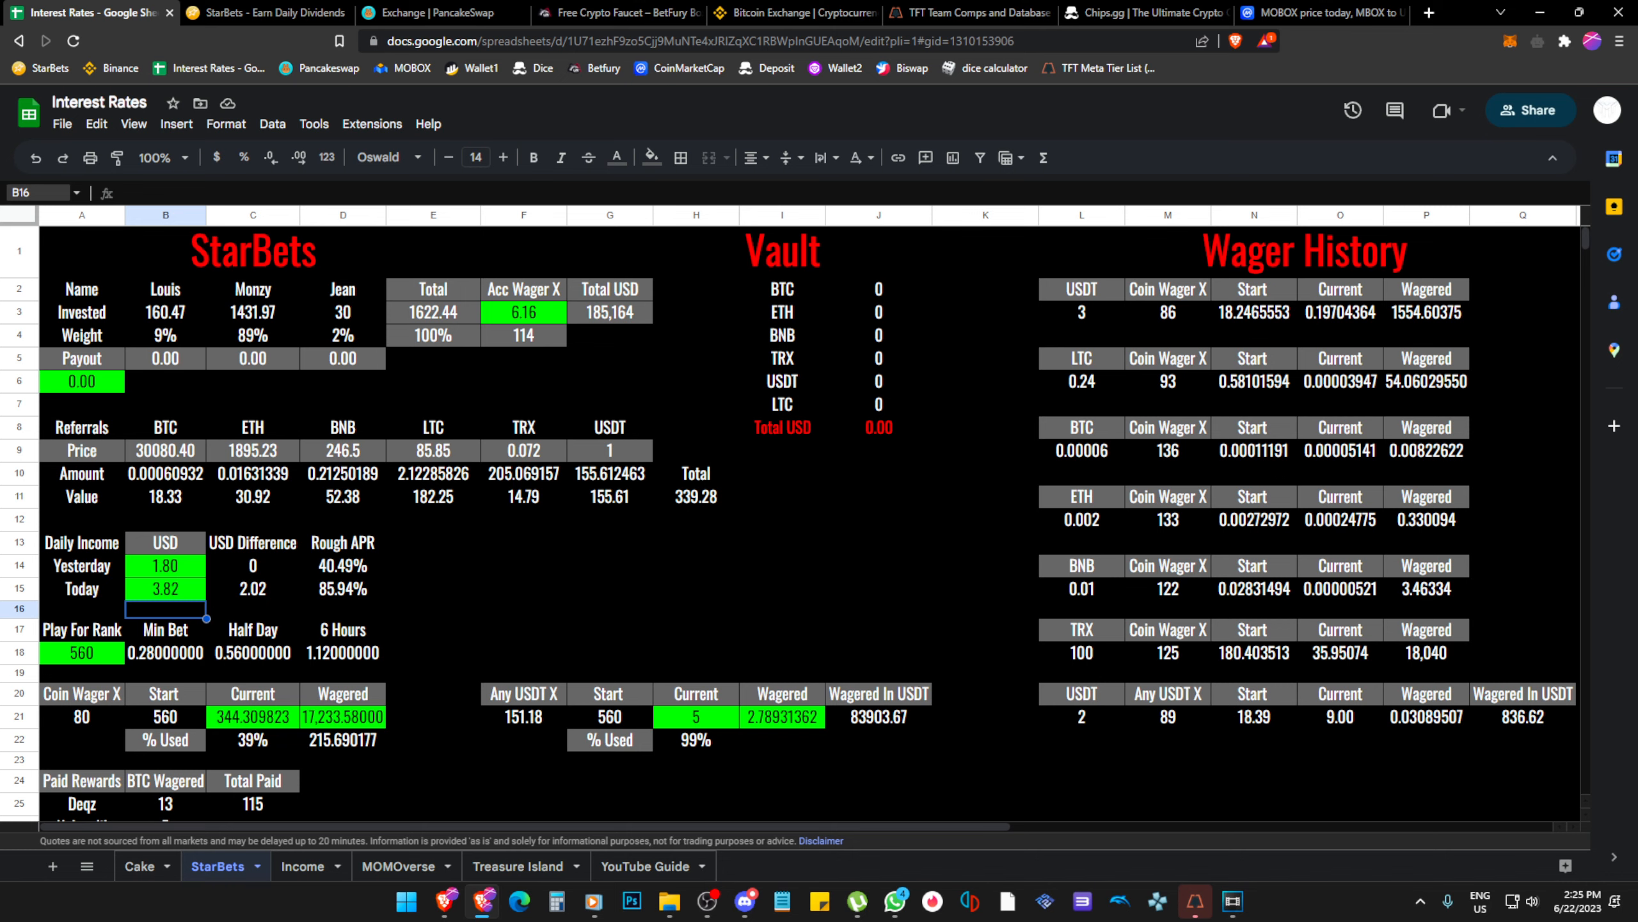
pyautogui.click(265, 13)
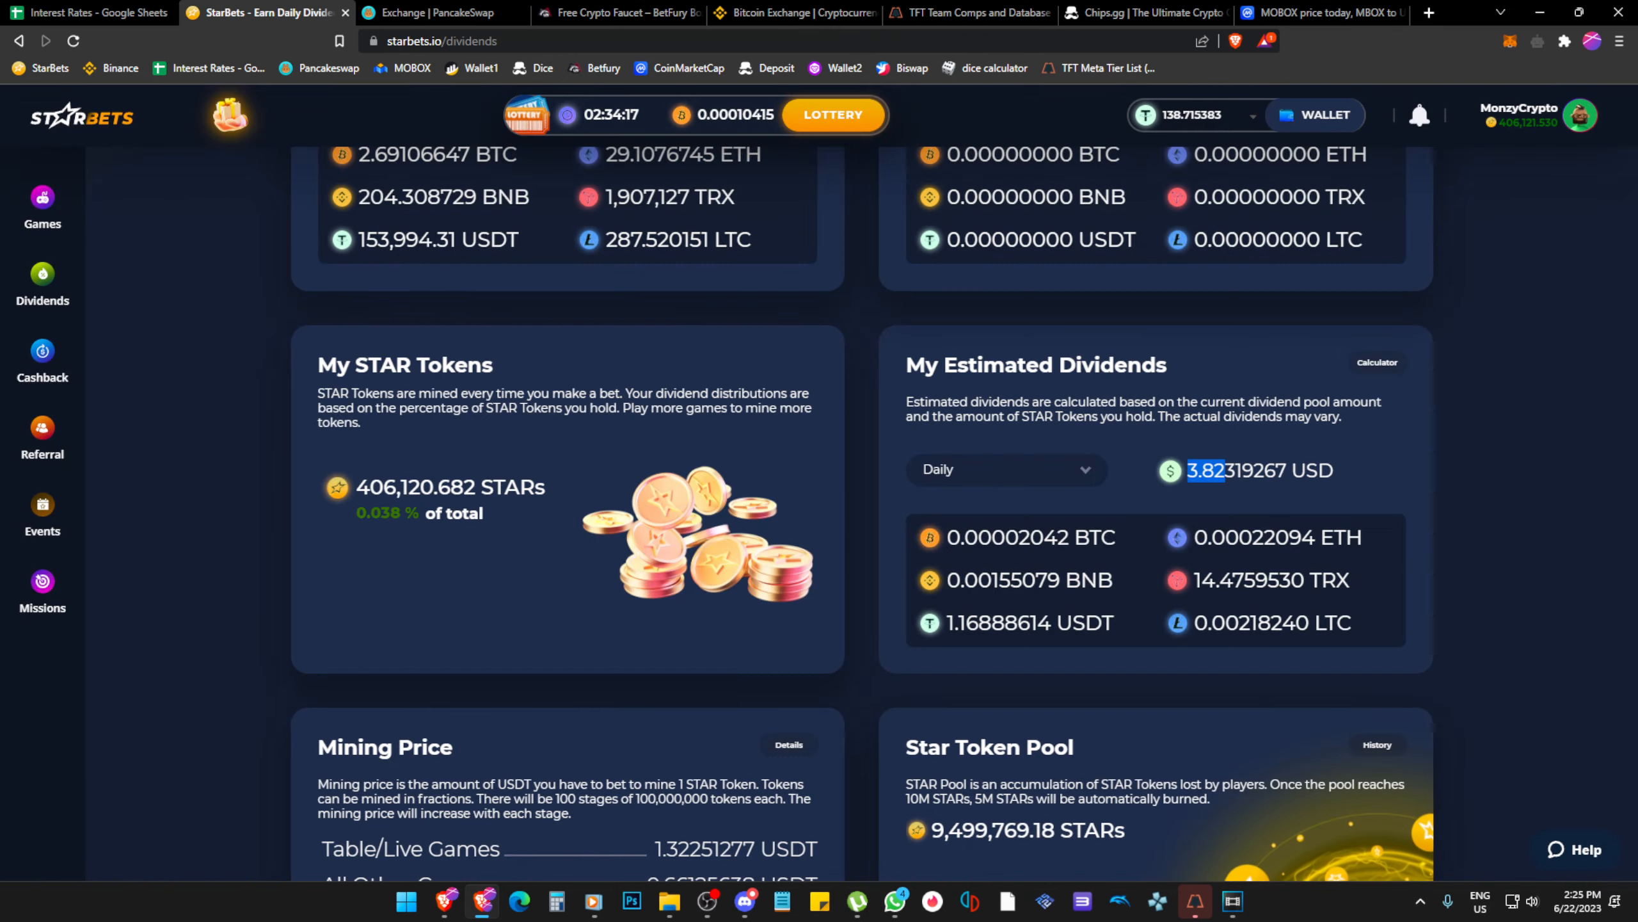
# Glance back at the Interest Rates spreadsheet and return to StarBets for the Referral page.
pyautogui.click(1247, 115)
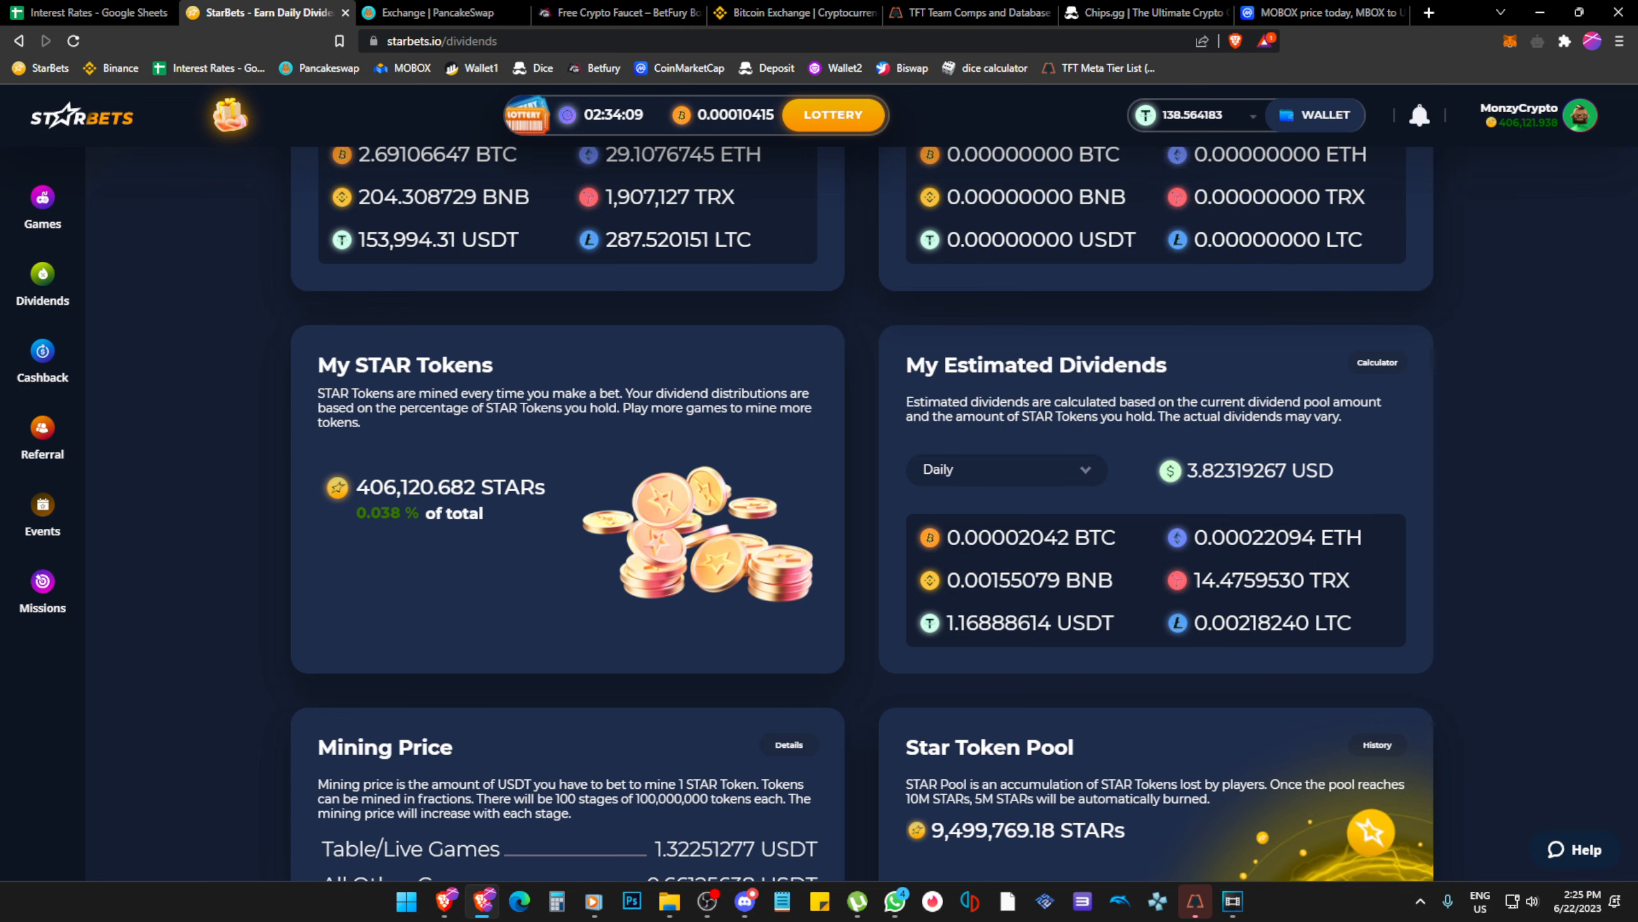
pyautogui.click(88, 13)
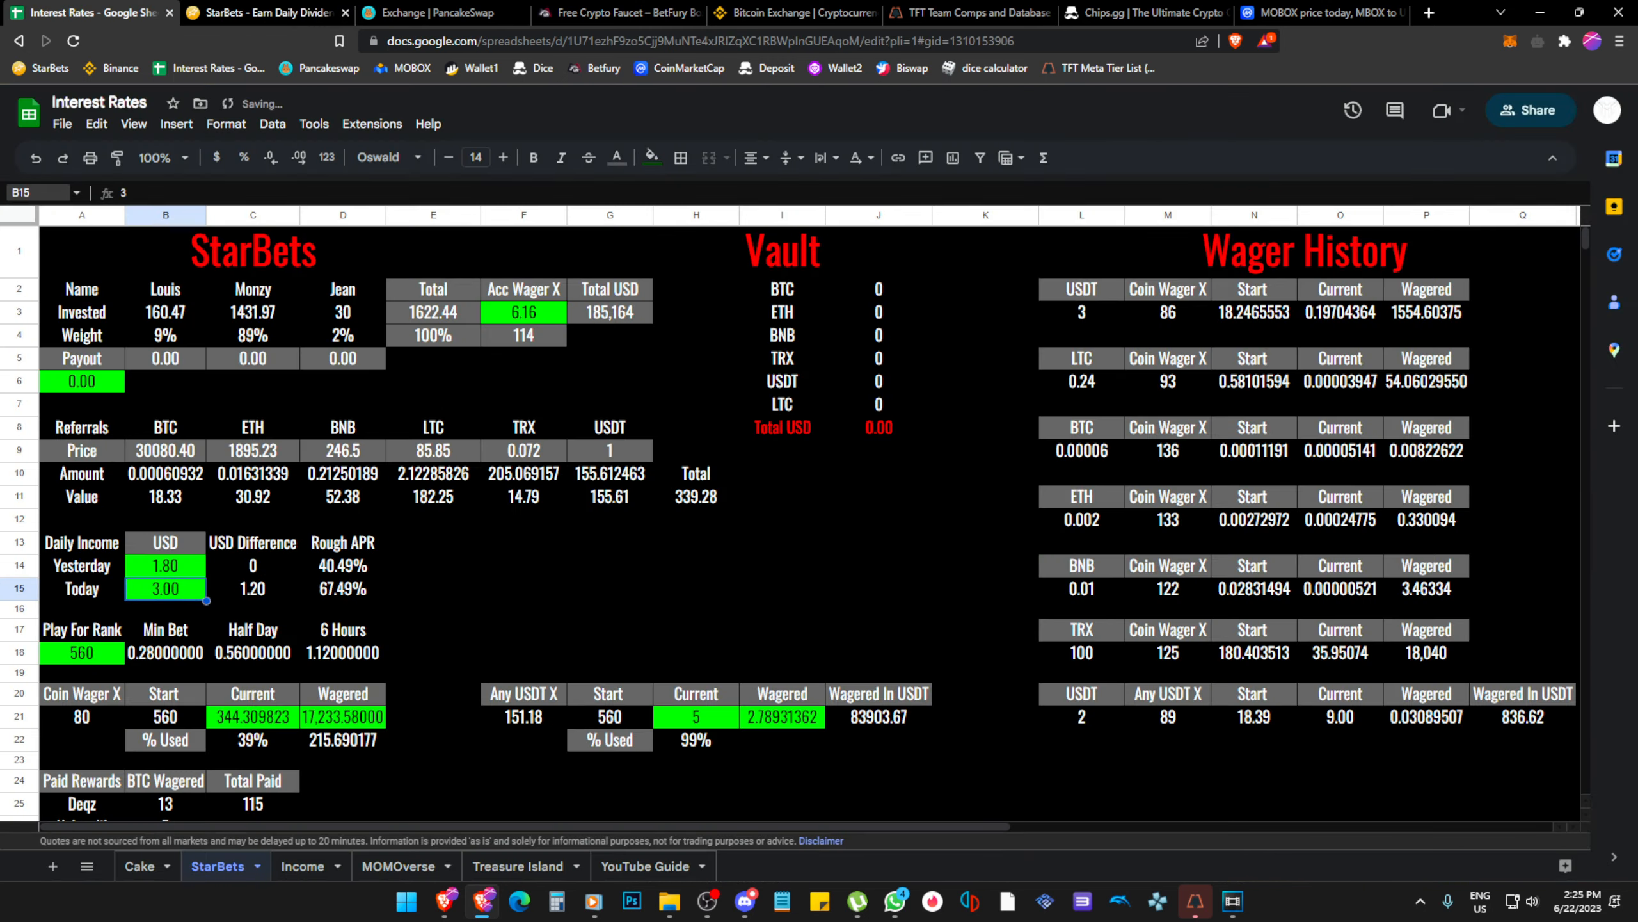
pyautogui.click(266, 13)
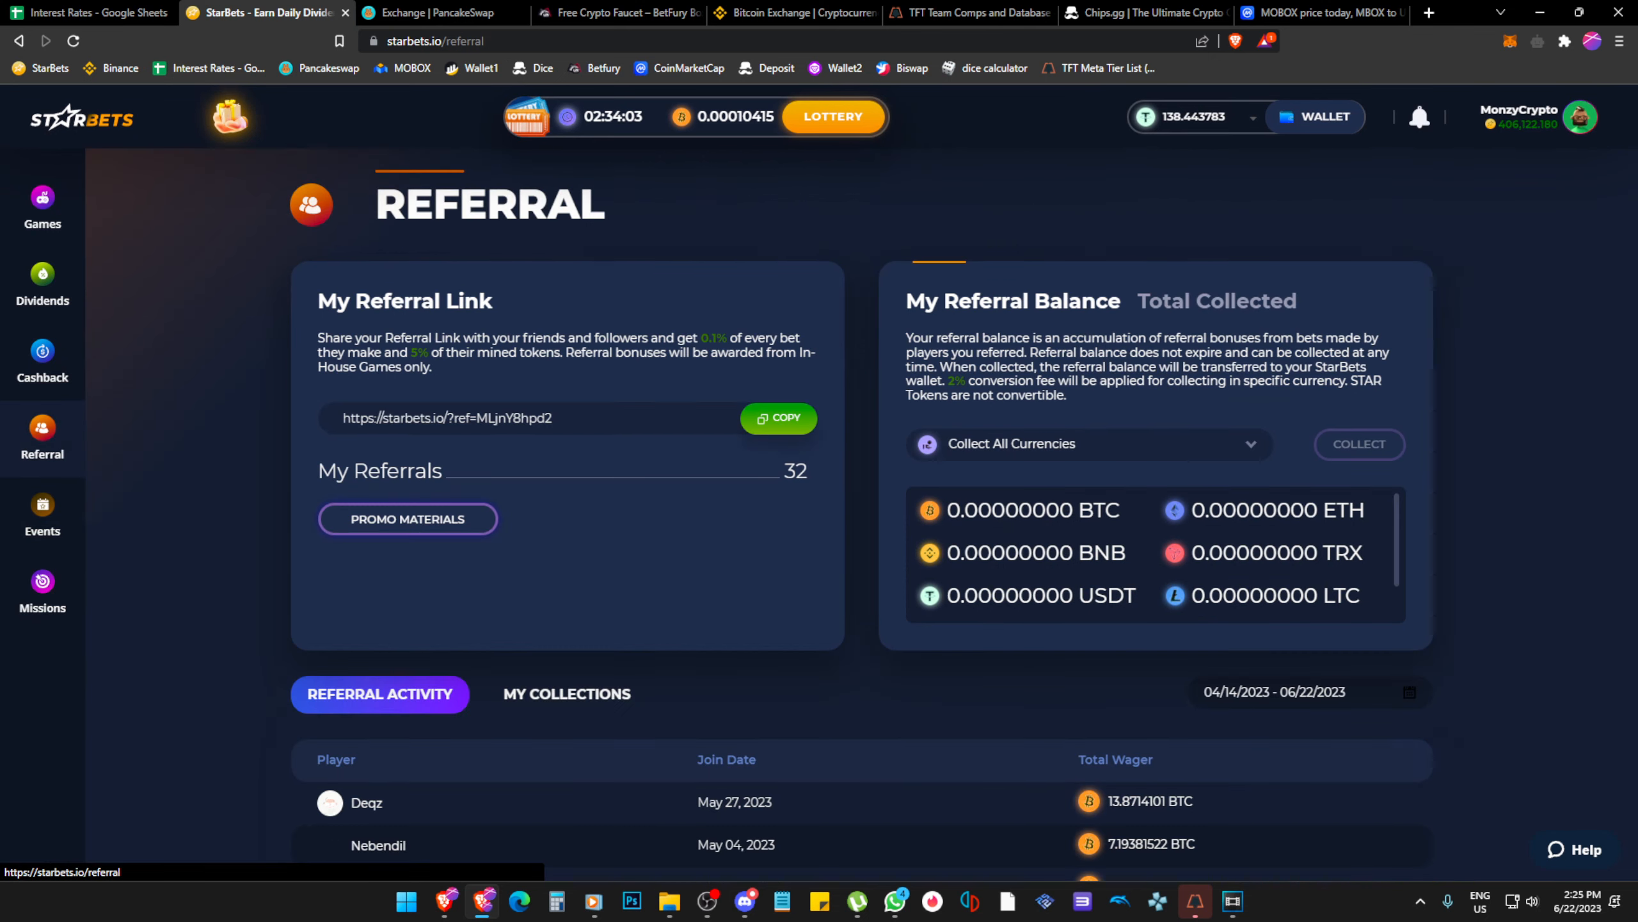
# View the referral balance in ETH, BNB and USDT, then switch to the Events page.
pyautogui.click(1359, 443)
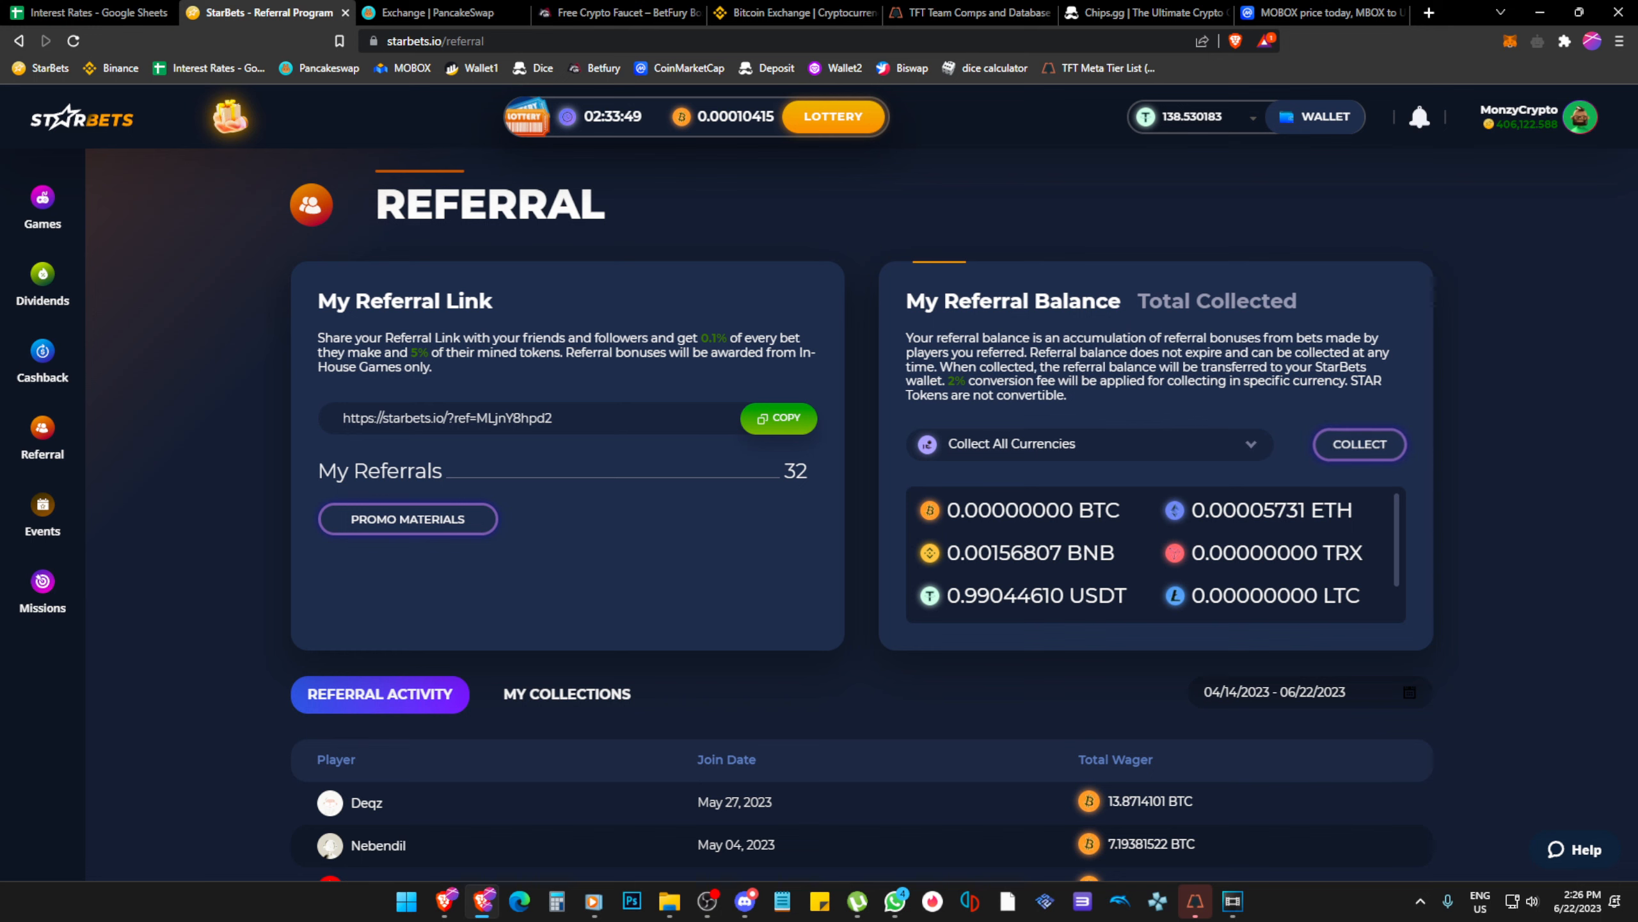
pyautogui.click(43, 512)
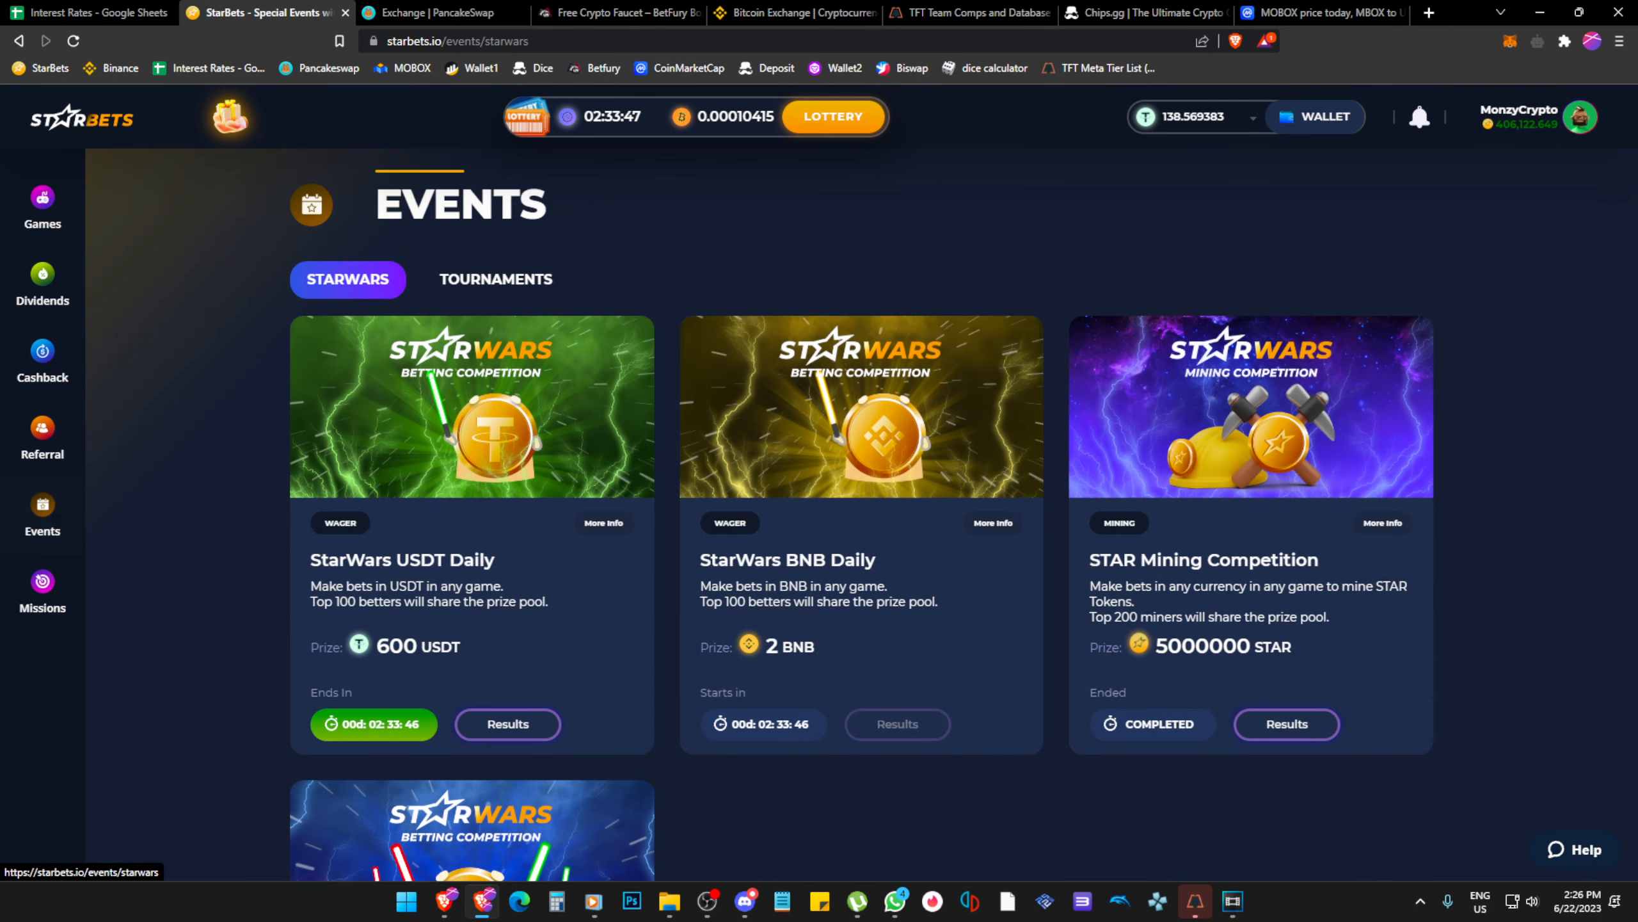
pyautogui.scroll(-3)
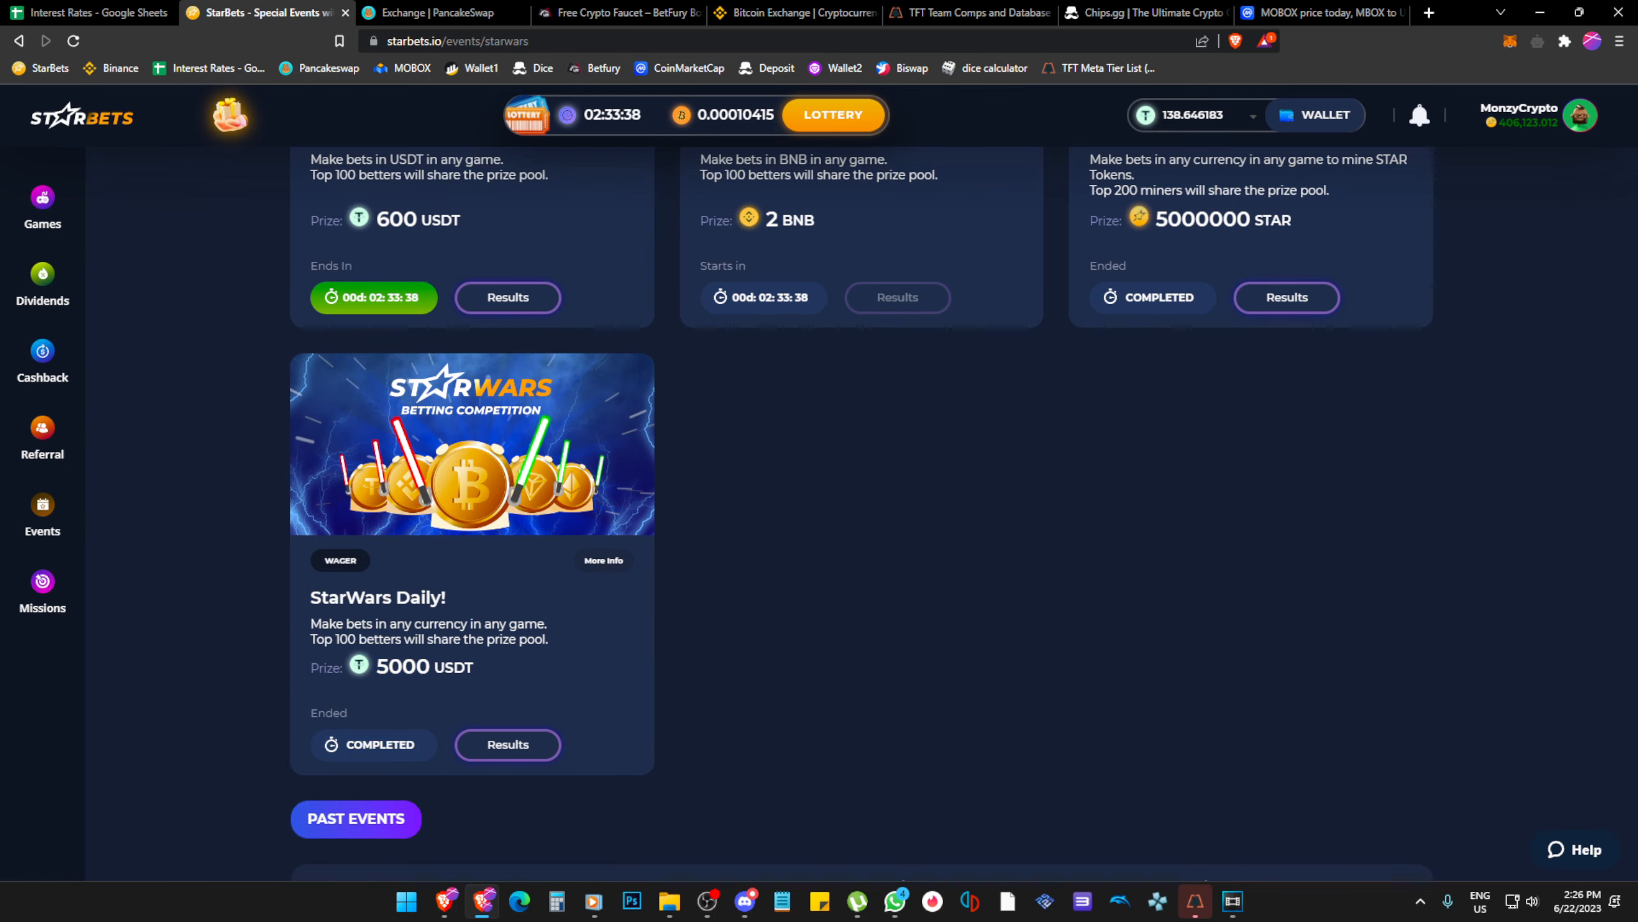
pyautogui.scroll(3)
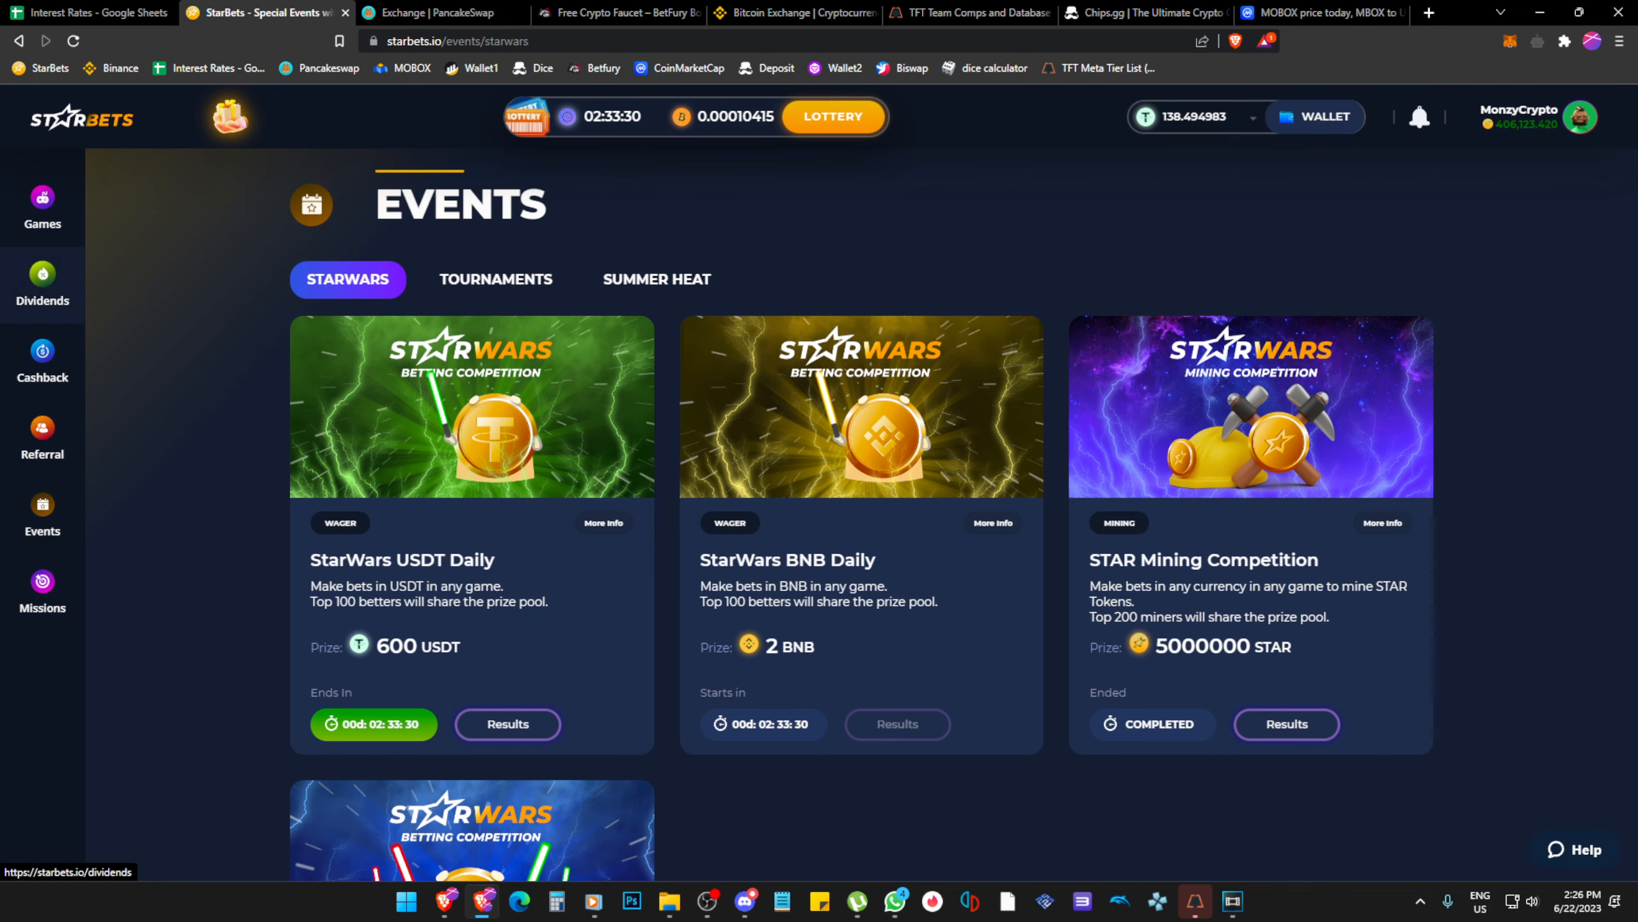
# Reopen Dividends showing 406,123 STAR held and about 3.82 USD estimated daily dividends.
pyautogui.click(43, 281)
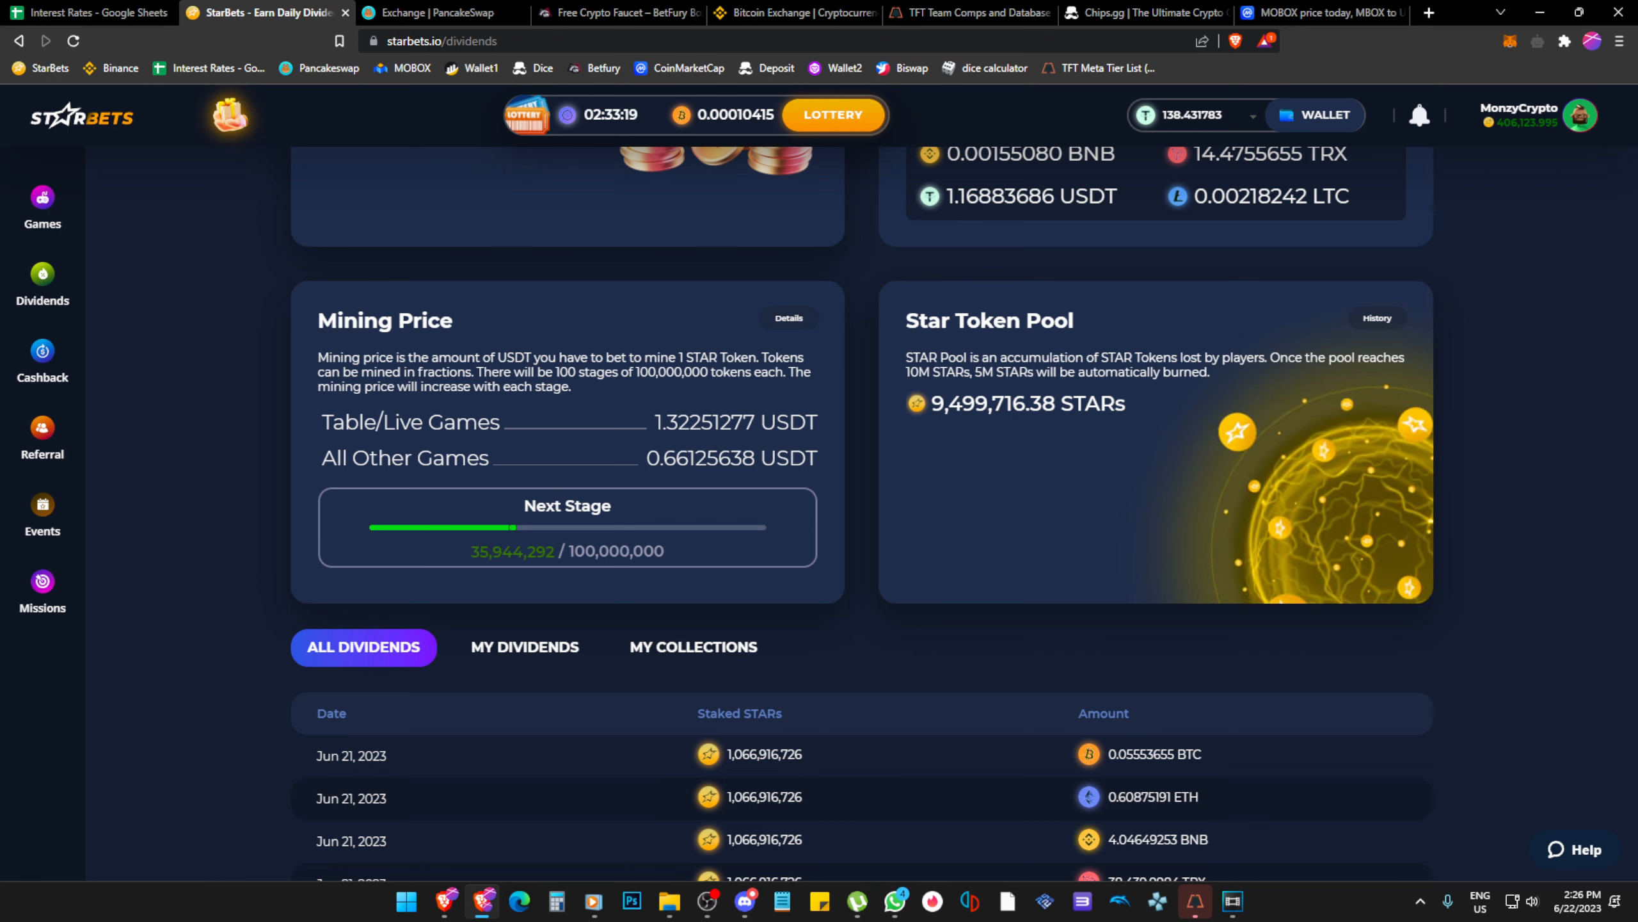
pyautogui.scroll(3)
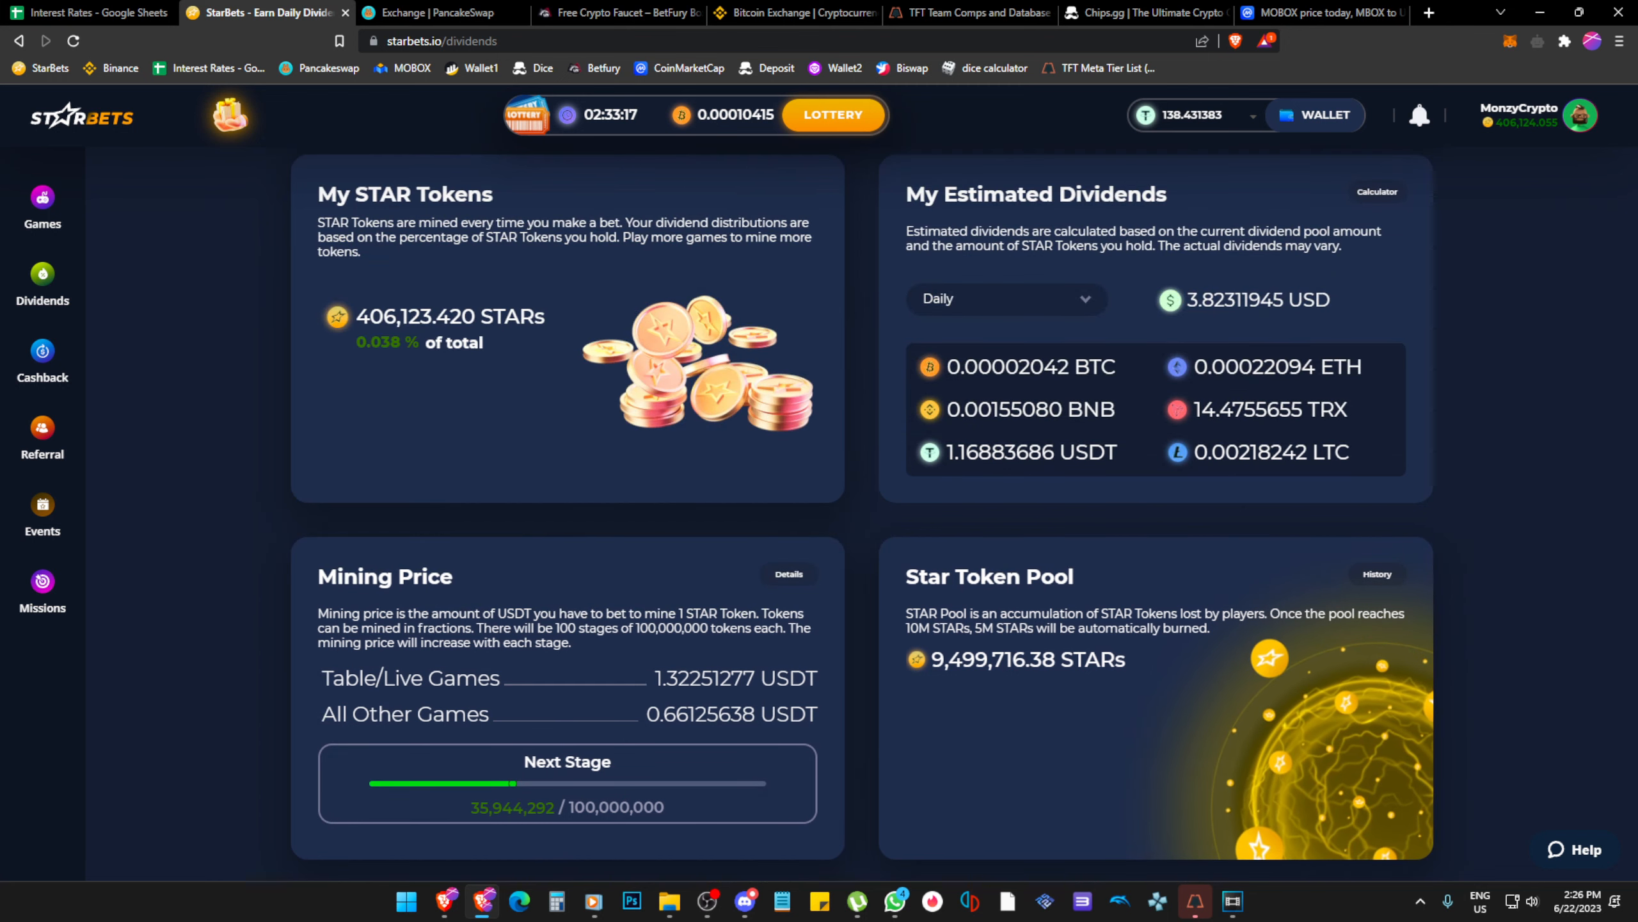